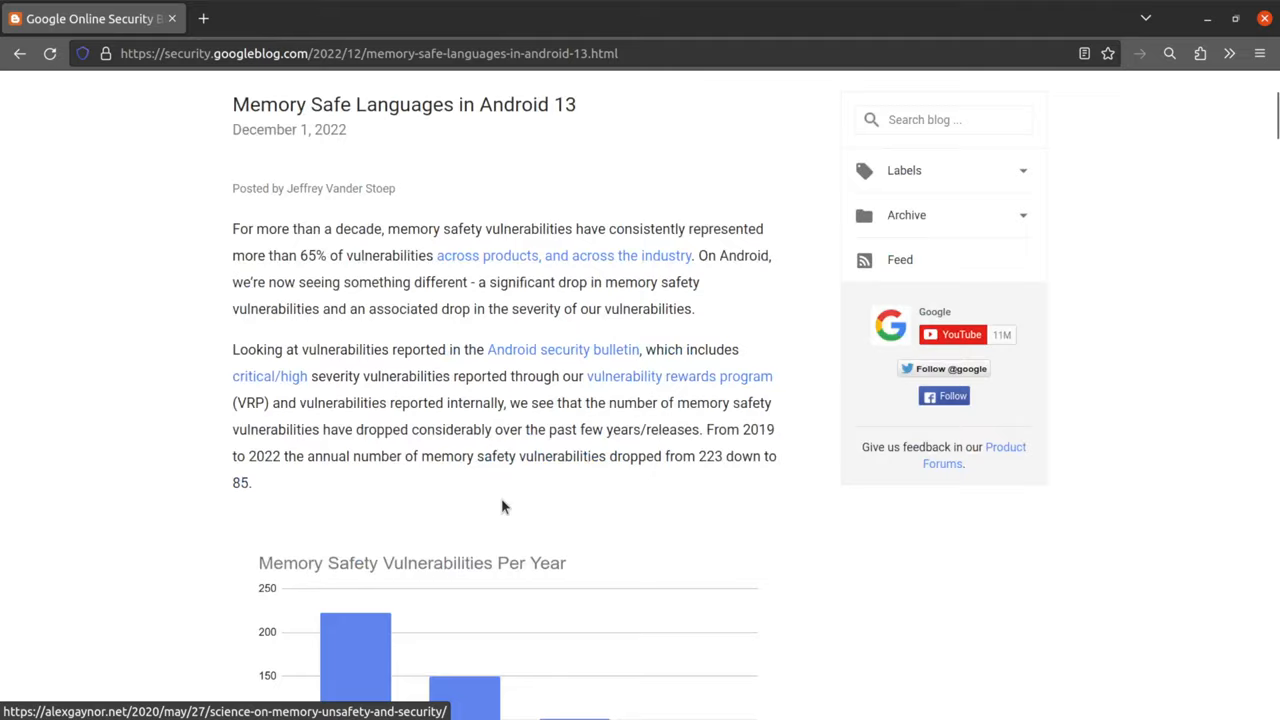
Step: Scroll the Android 13 memory-safe languages post past the charts to Security impact
scroll("down", 3)
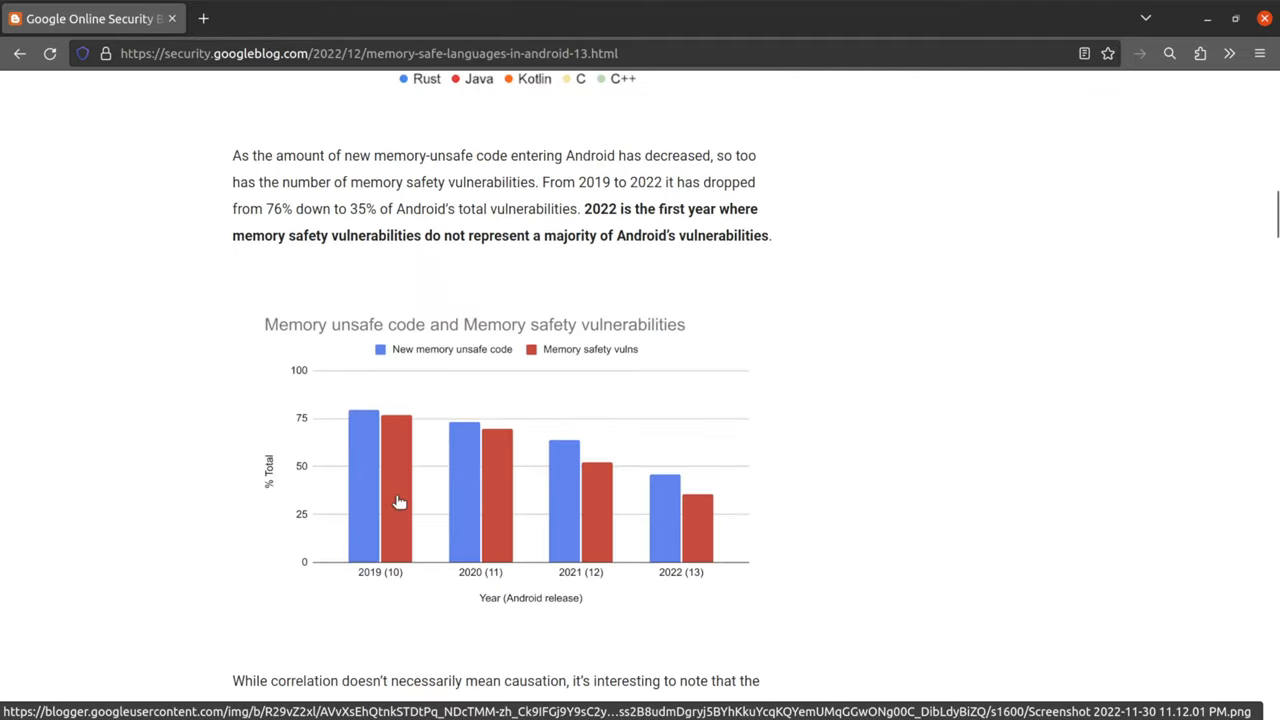
scroll("down", 3)
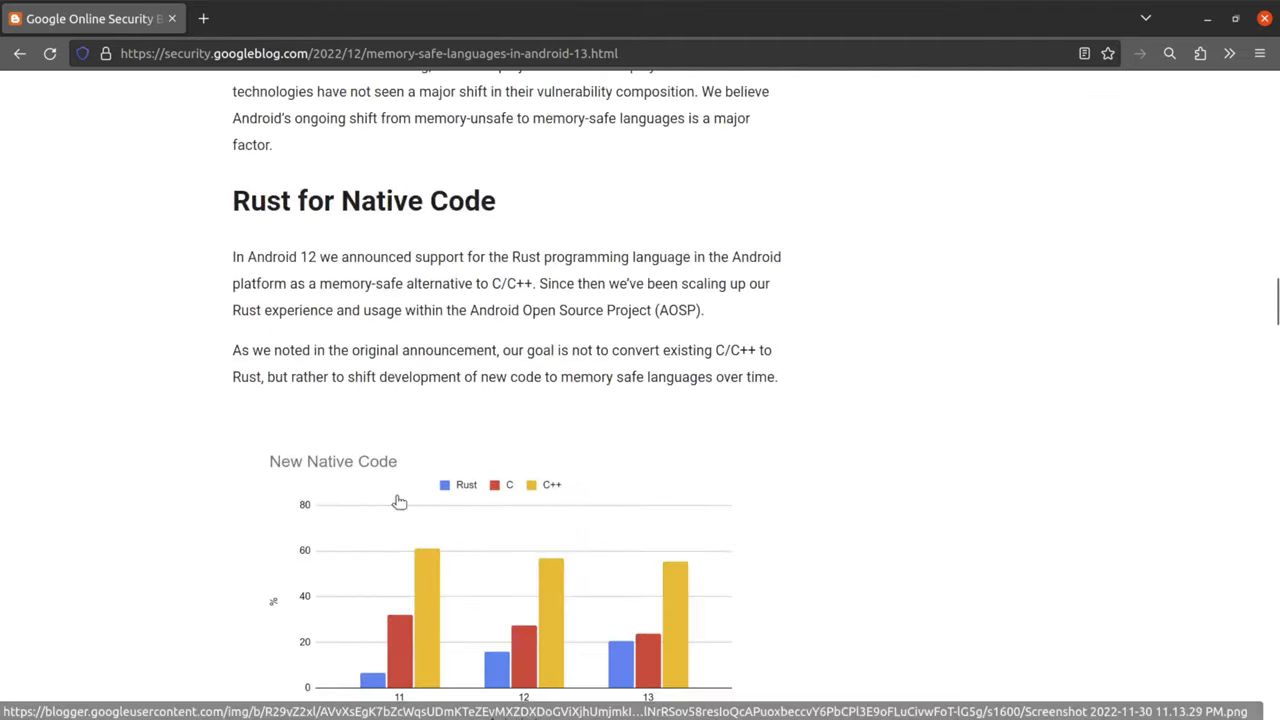
scroll("down", 3)
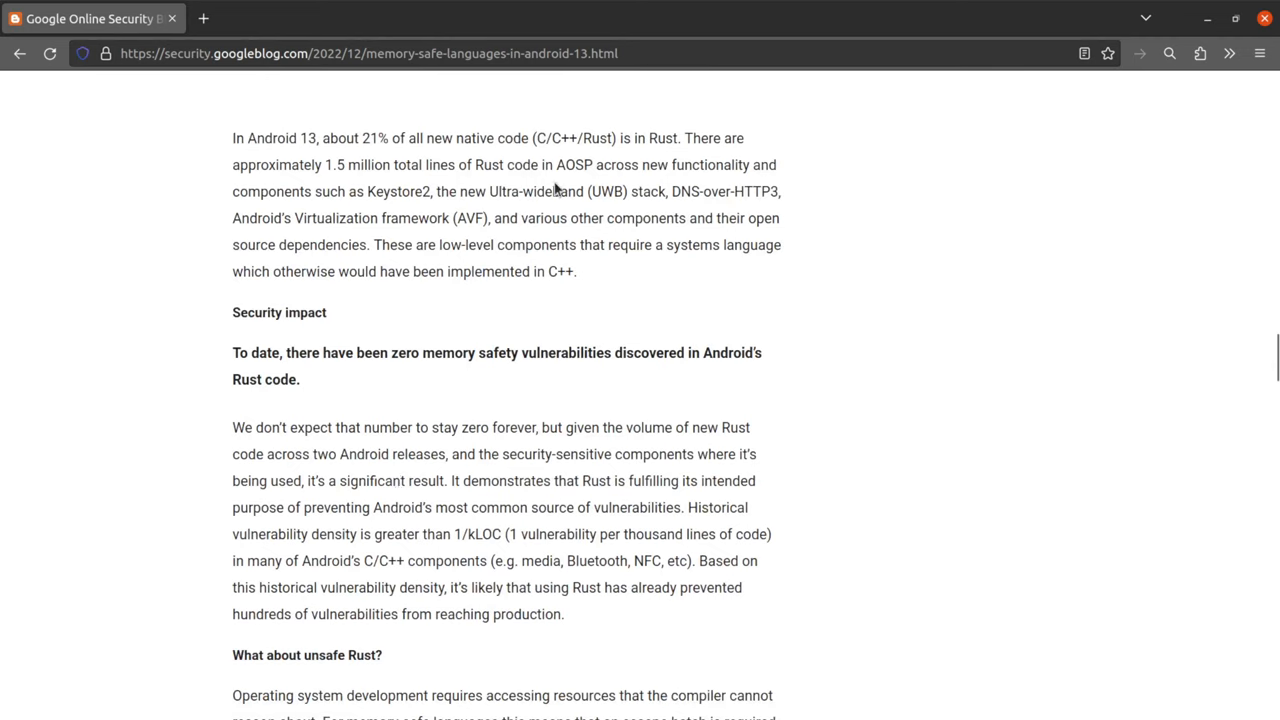
mouse_move(235, 140)
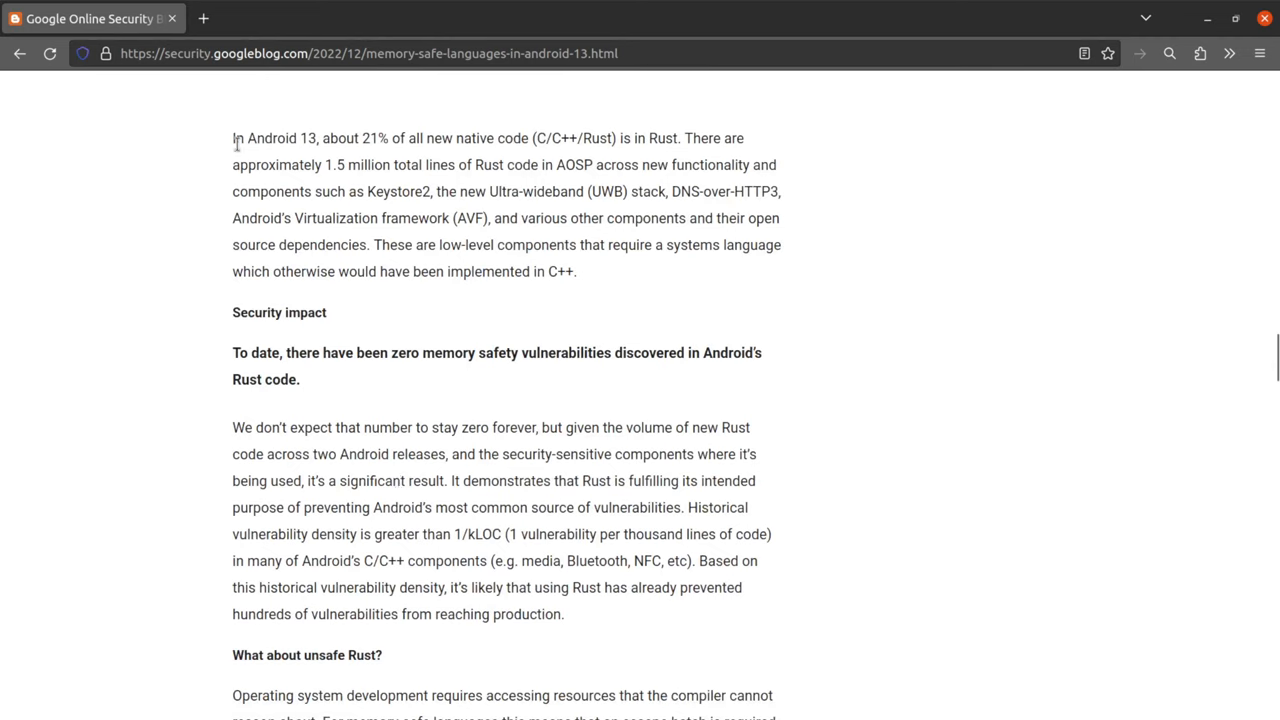
mouse_move(496, 315)
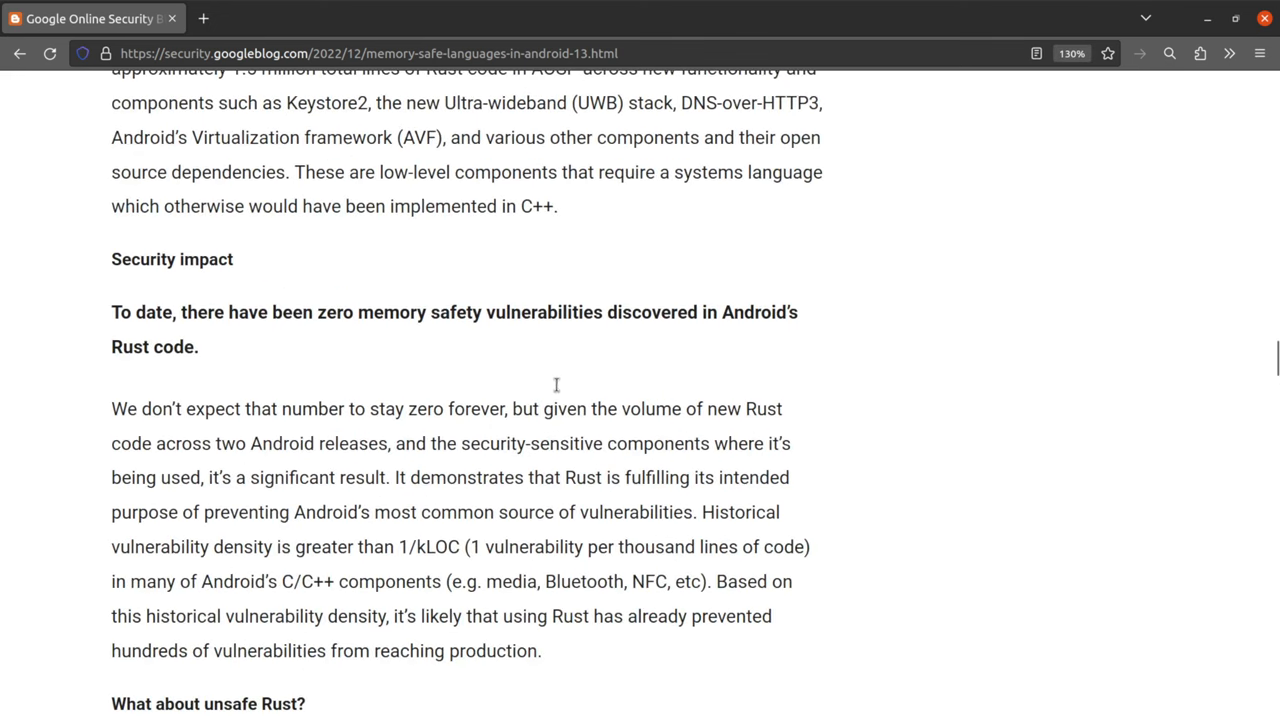
Step: Highlight the '1.5 million total lines' Rust figure, then clear the highlight
scroll("up", 3)
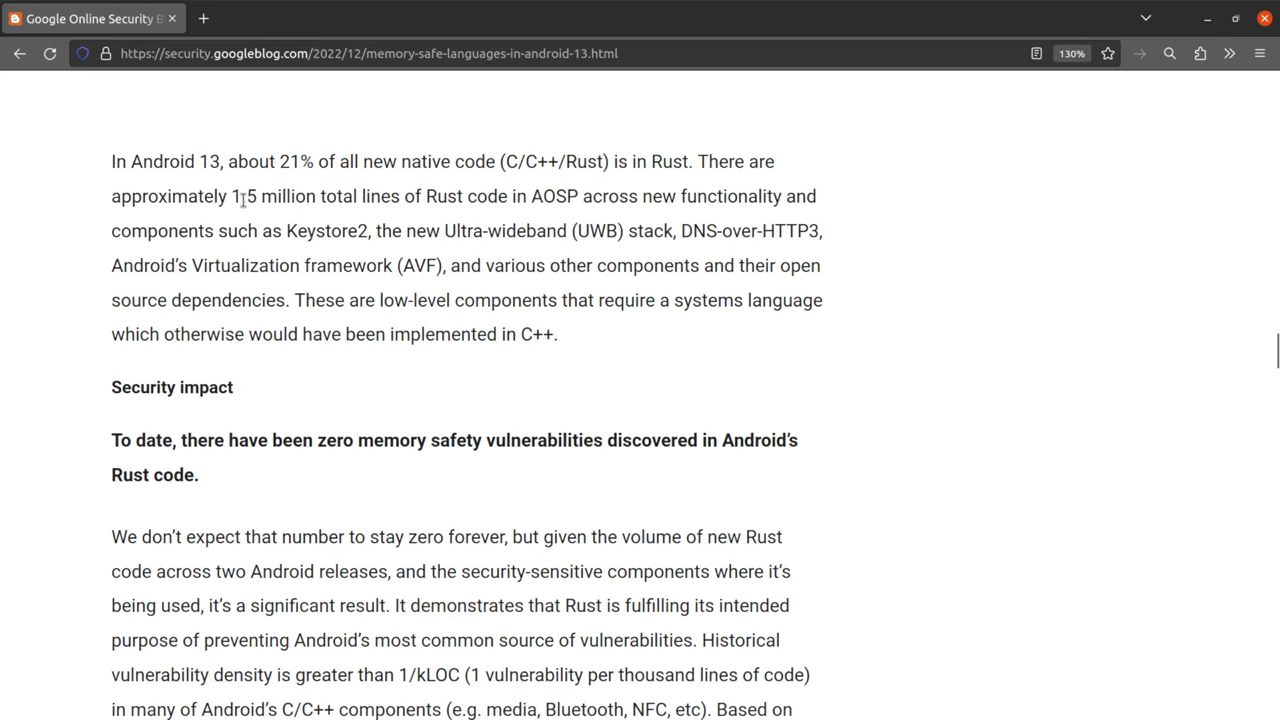
left_click_drag(233, 196, 423, 196)
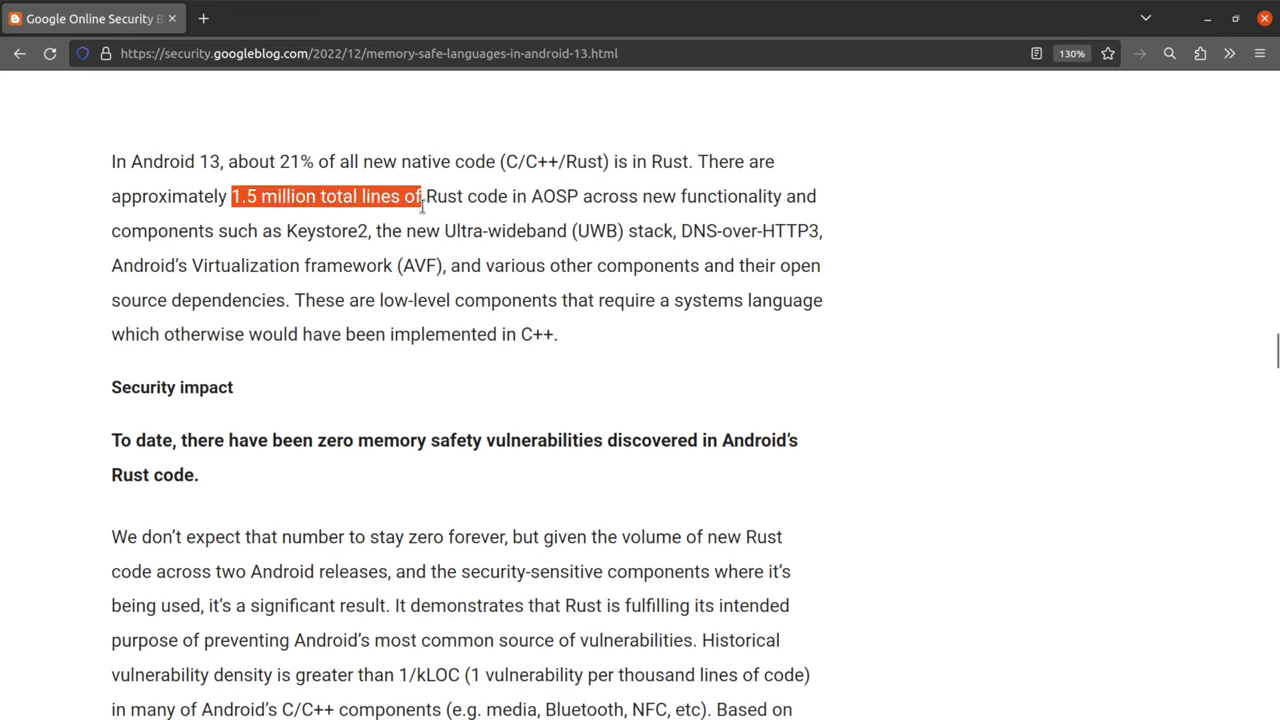
left_click(488, 196)
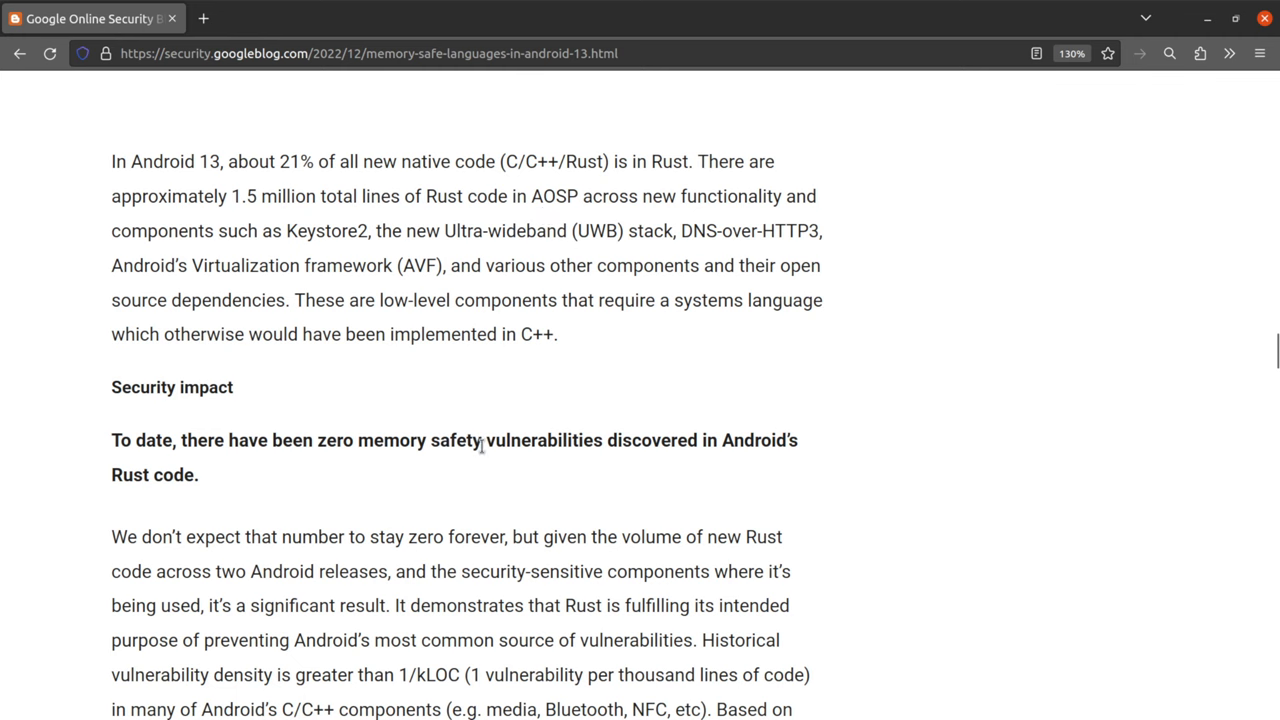
Step: Highlight the zero Rust memory-safety vulnerabilities claim and the historical 1/kLOC density sentence
scroll("down", 3)
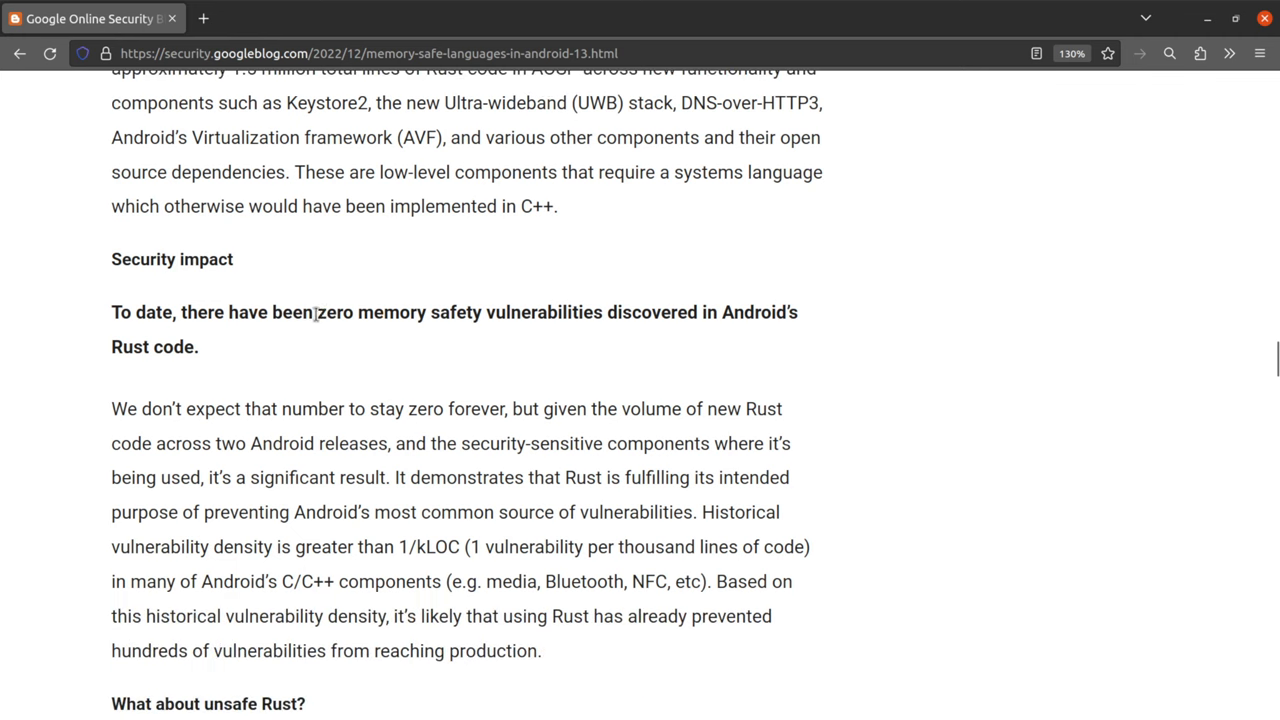
left_click_drag(317, 312, 700, 312)
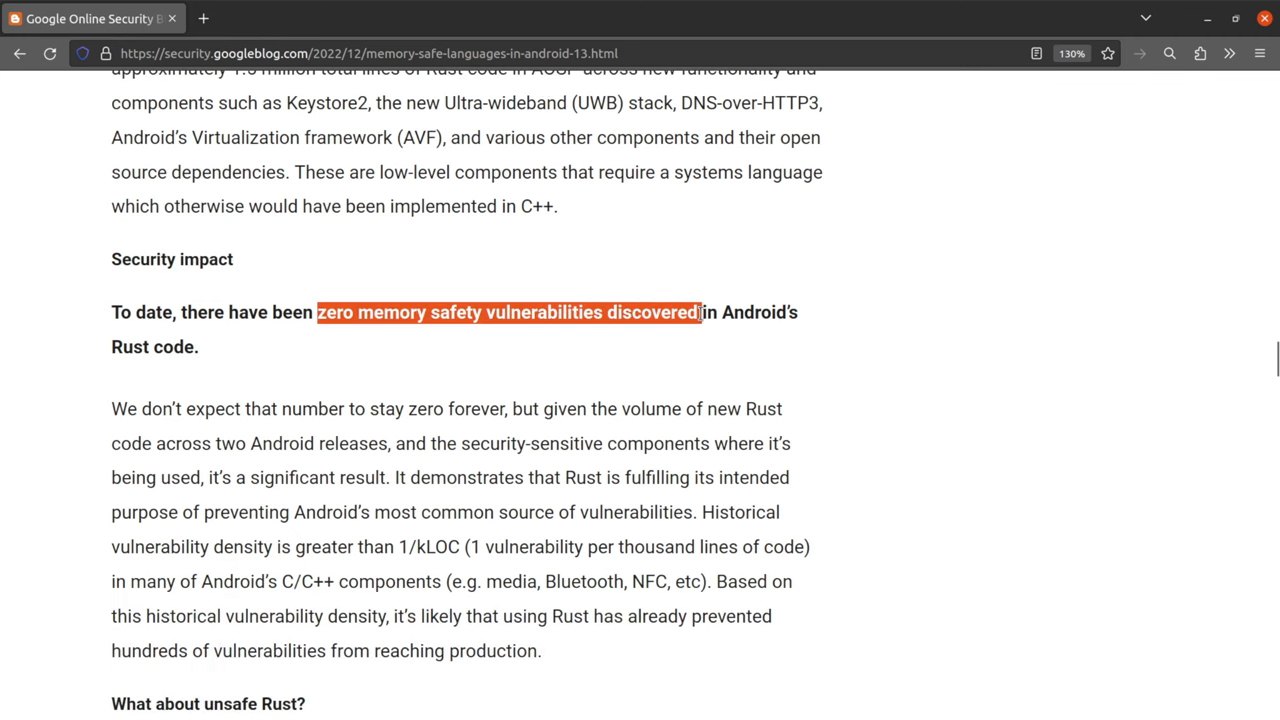
left_click_drag(700, 312, 196, 346)
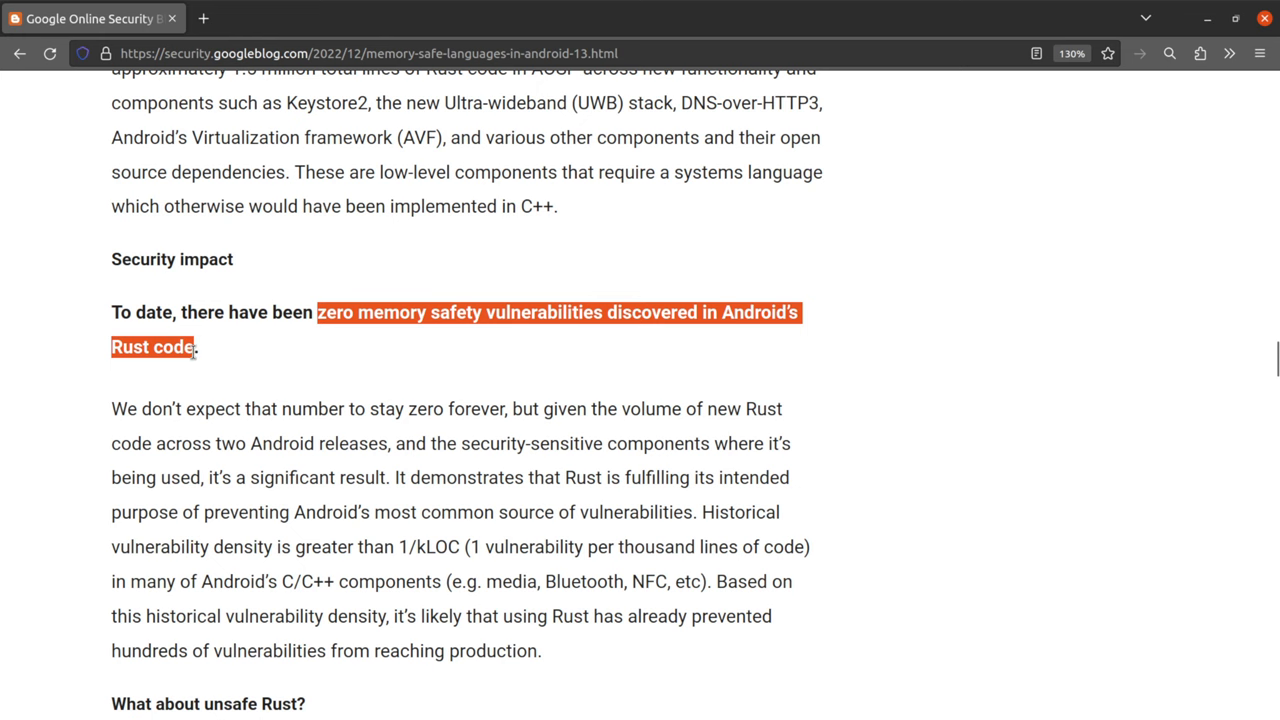
scroll("down", 3)
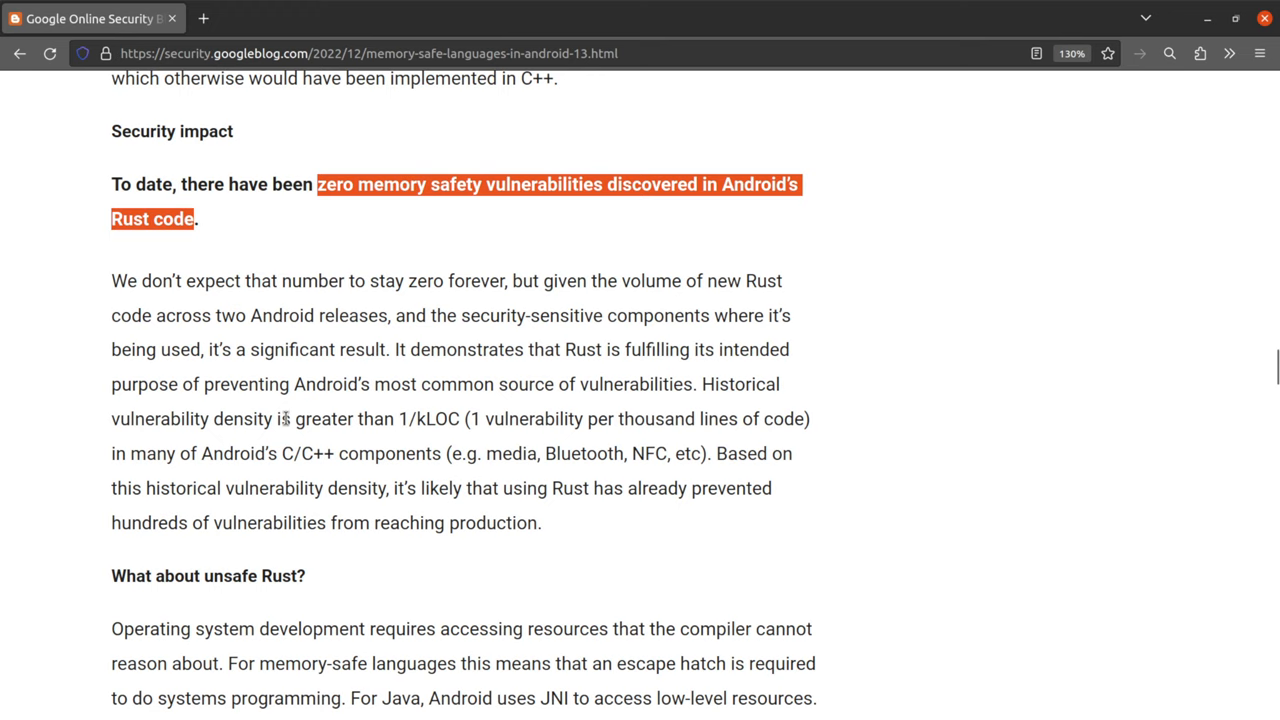
mouse_move(695, 384)
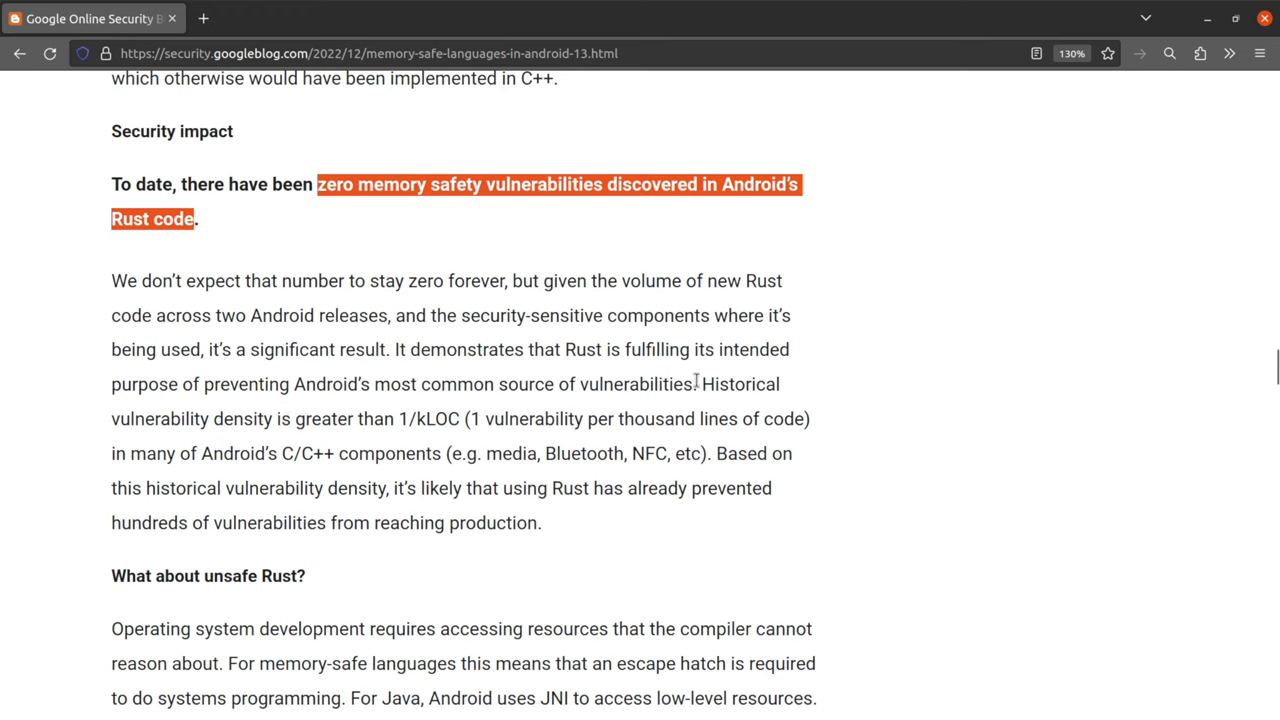
left_click_drag(717, 384, 459, 419)
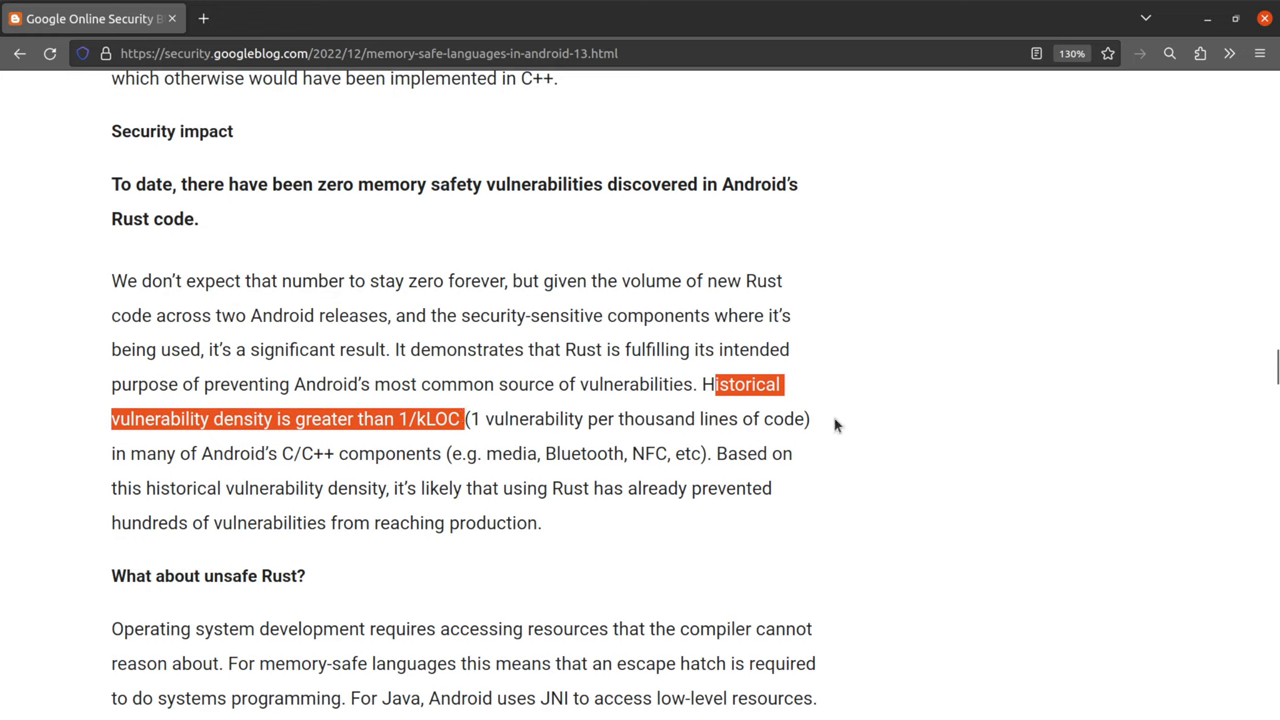
mouse_move(289, 460)
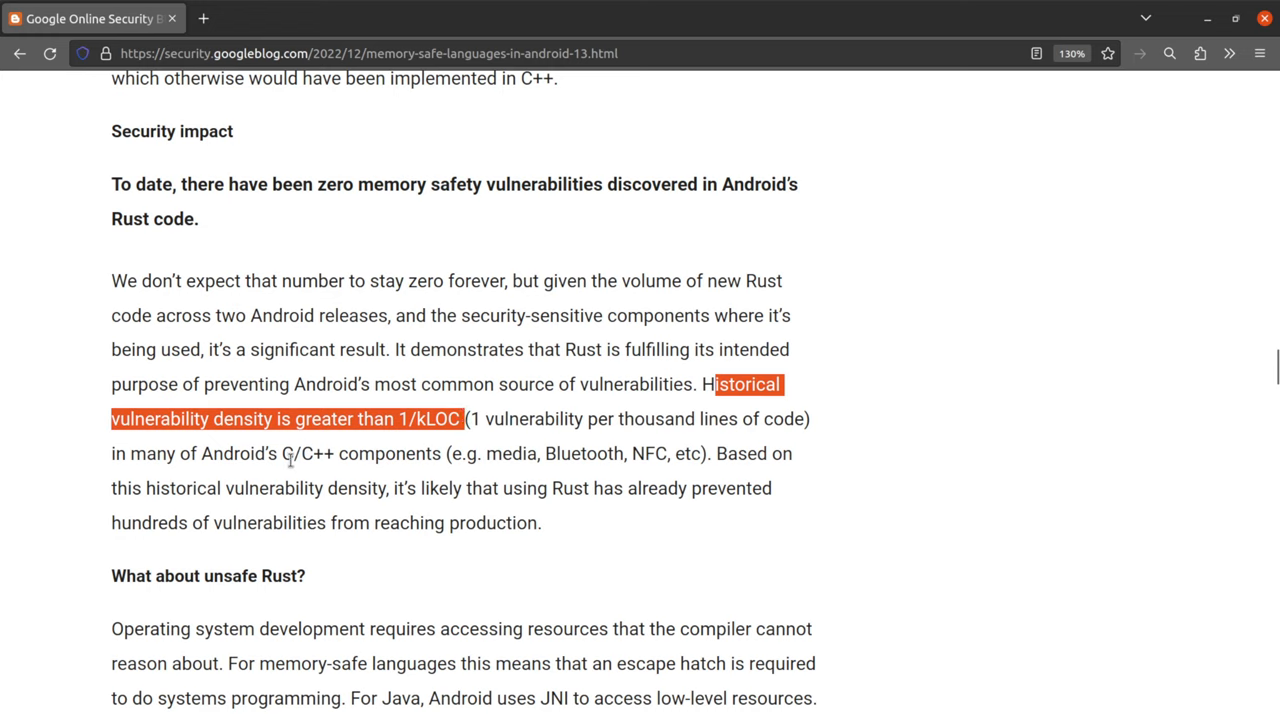
mouse_move(376, 475)
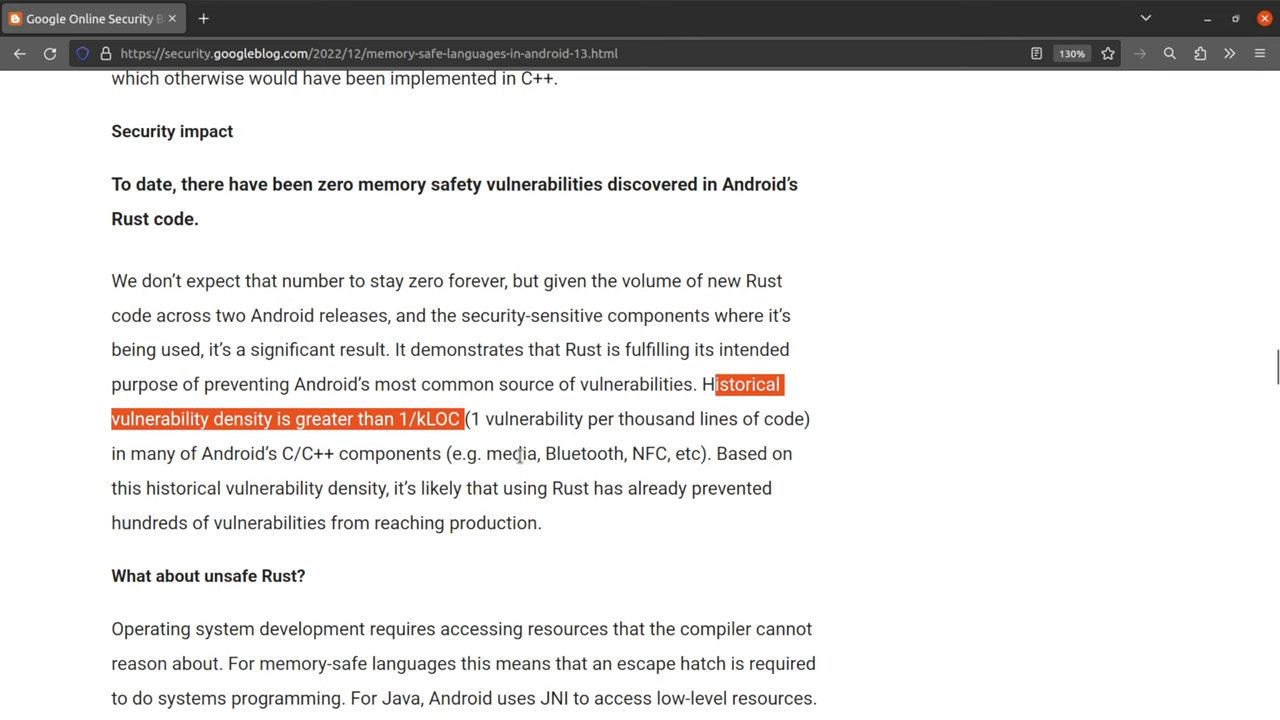
mouse_move(661, 38)
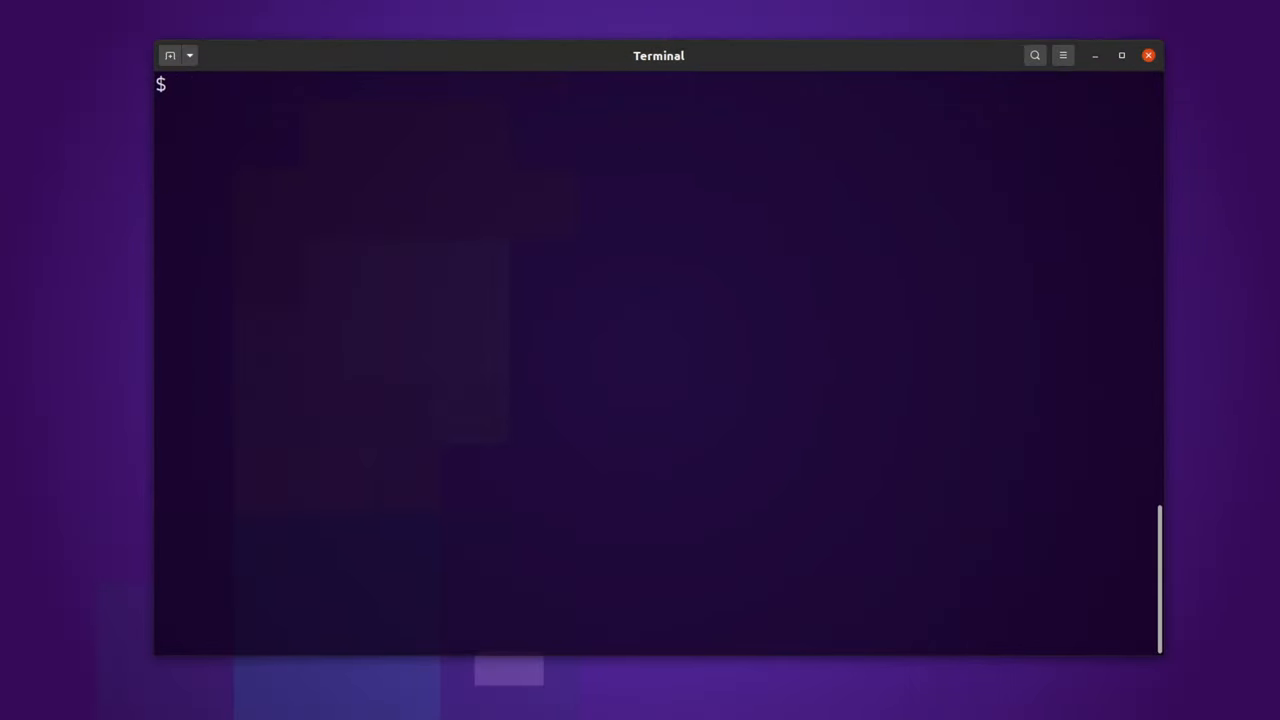
Step: List the examples, build equality with make, and open c-equality in Helix
type("ls")
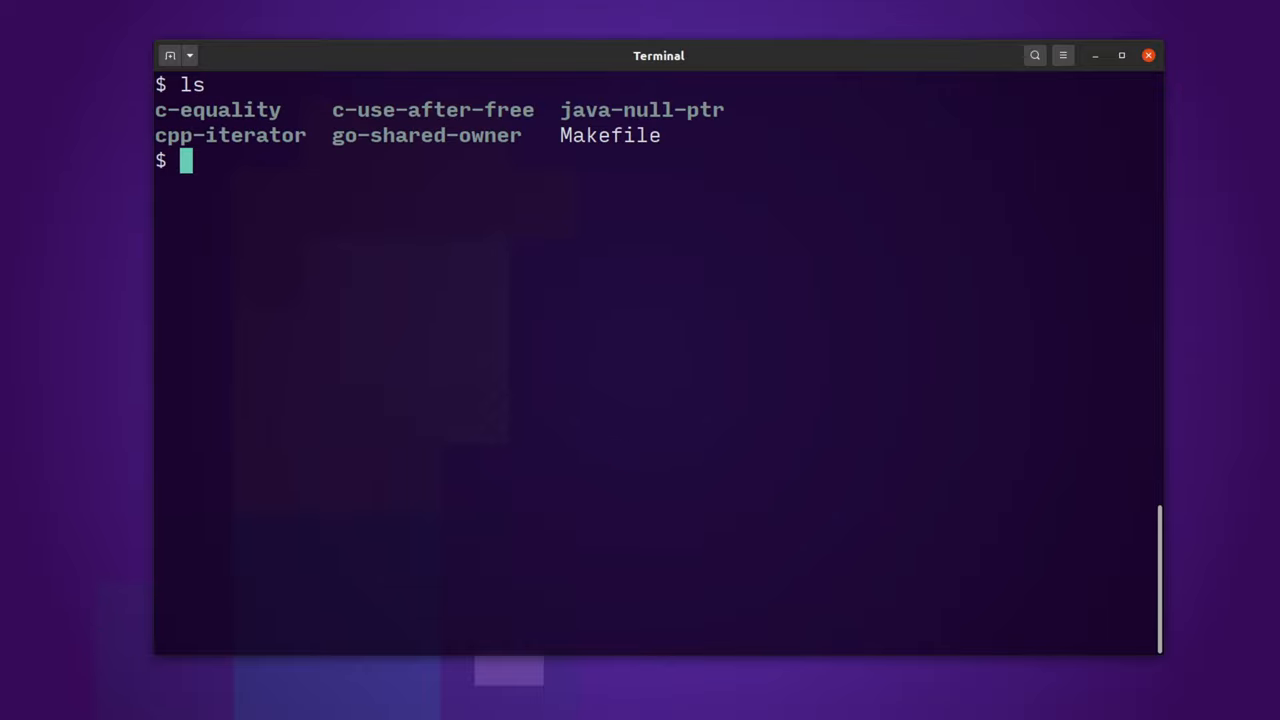
type("make c")
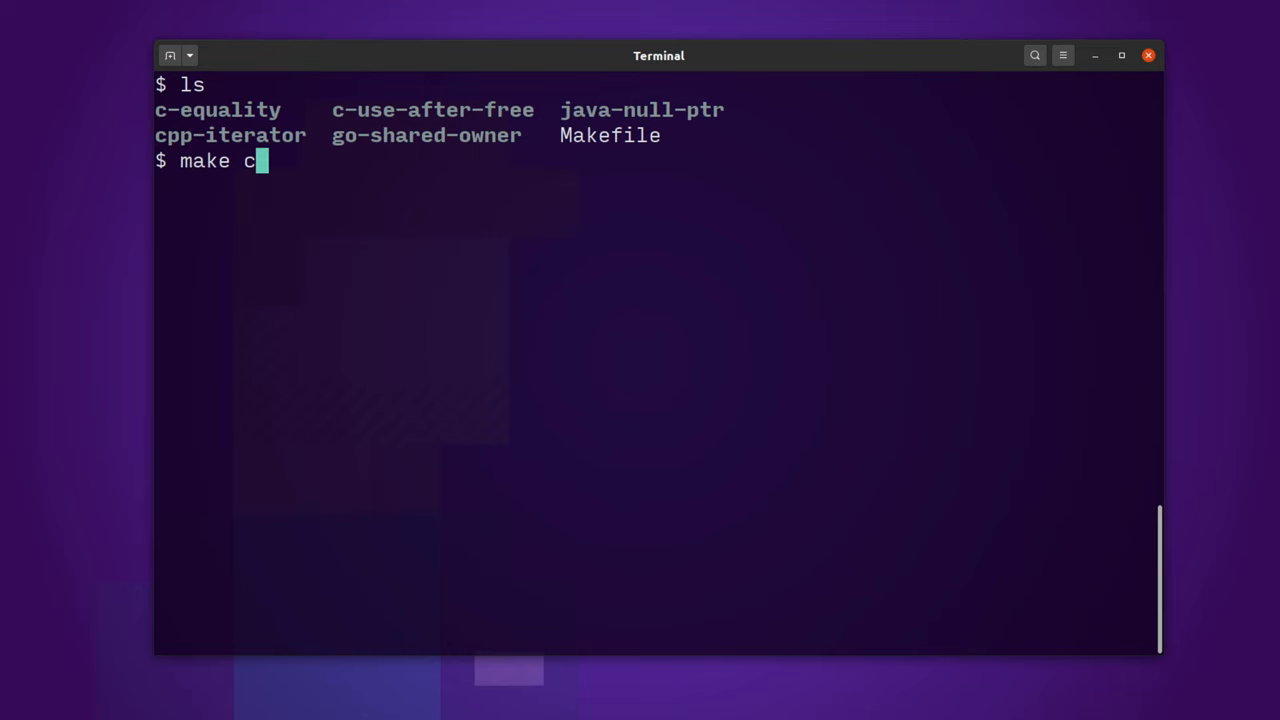
type("equality")
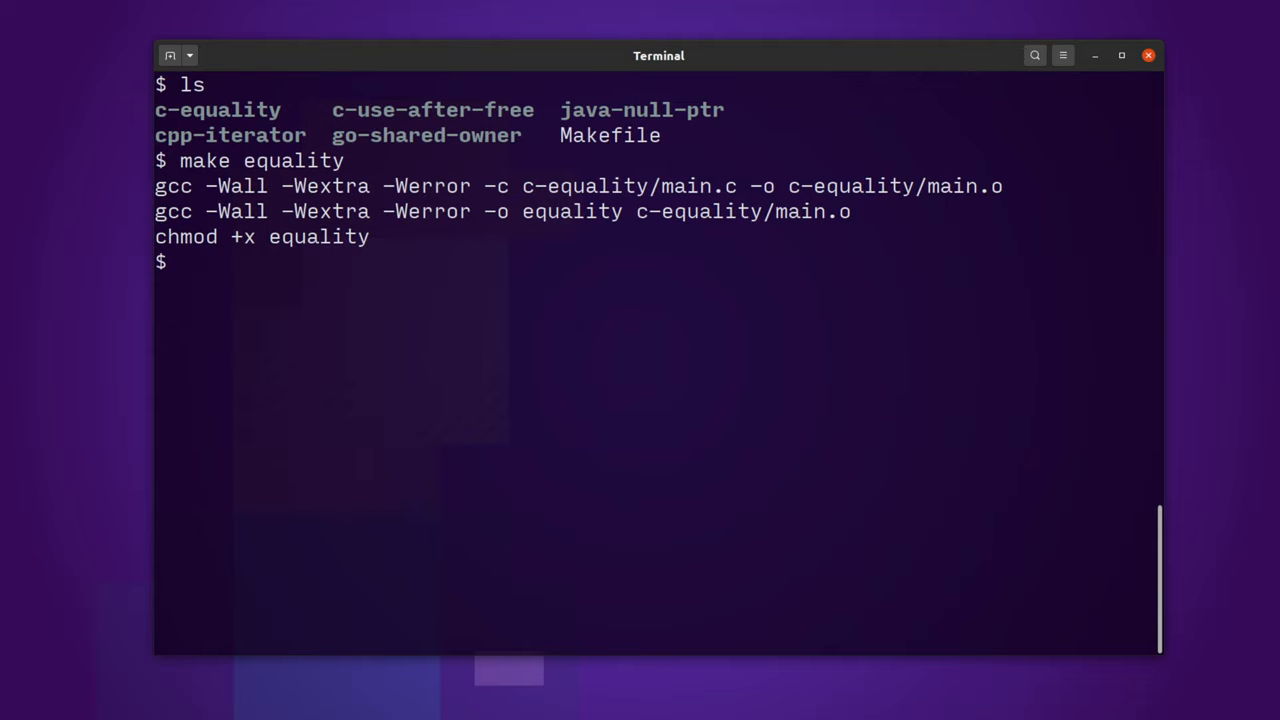
type("hx")
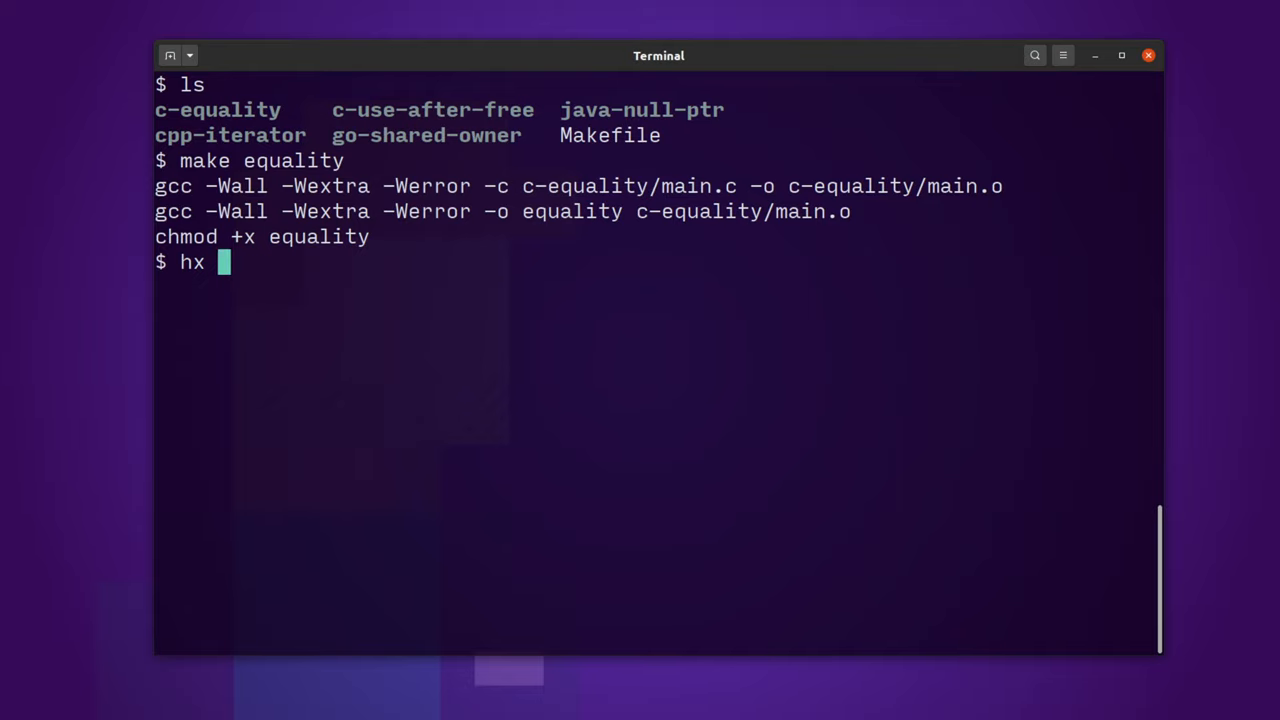
type("c-")
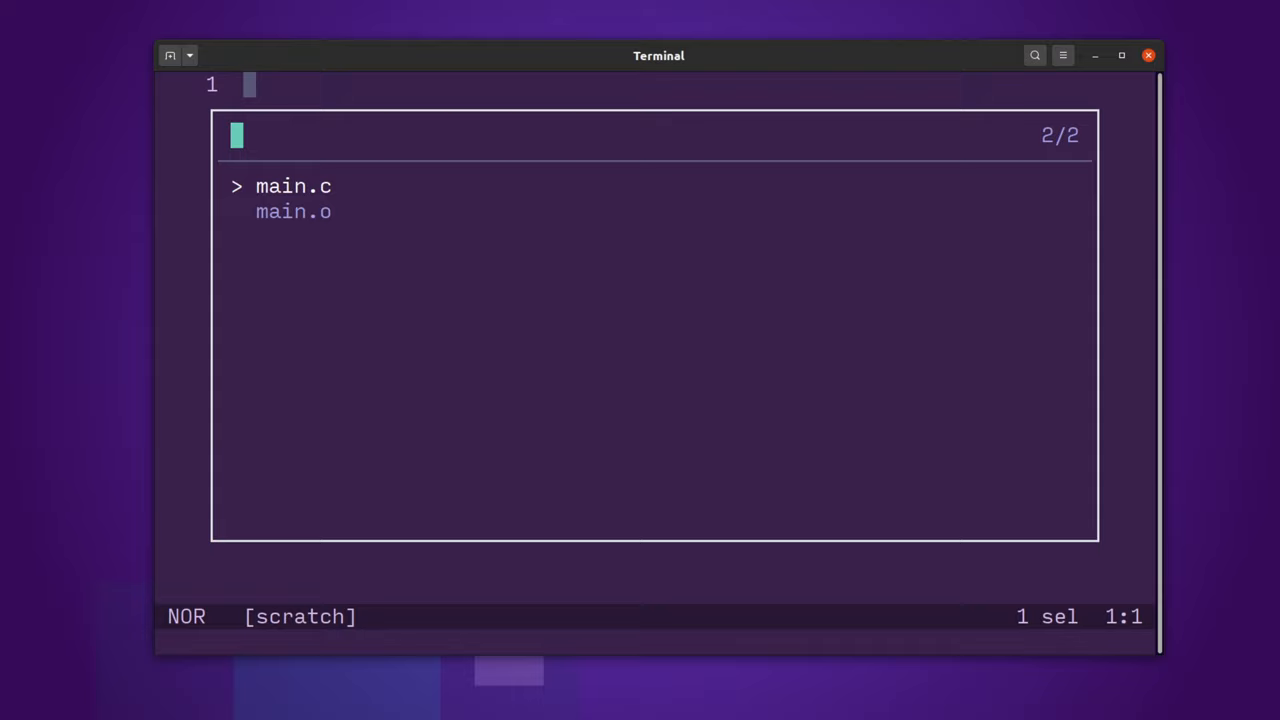
key("Enter")
type(".")
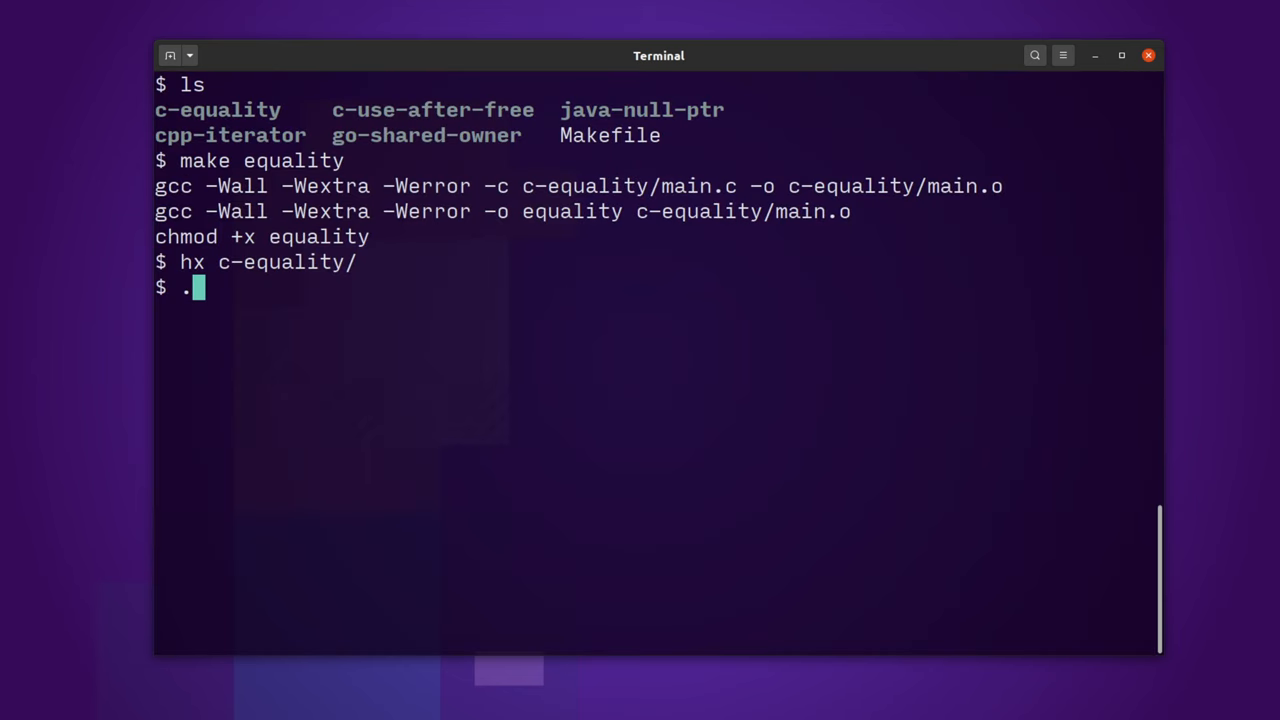
Step: Run ./equality, clear the screen, and list the directory showing the equality executable
type("/")
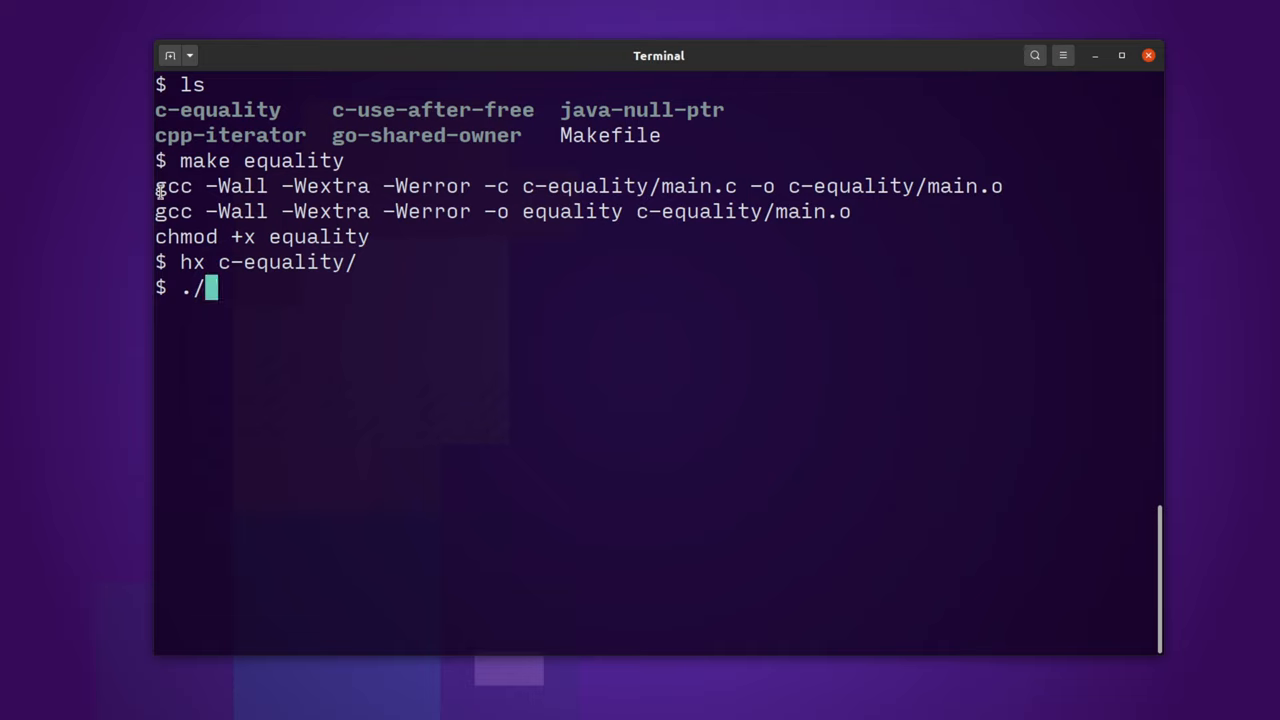
double_click(237, 186)
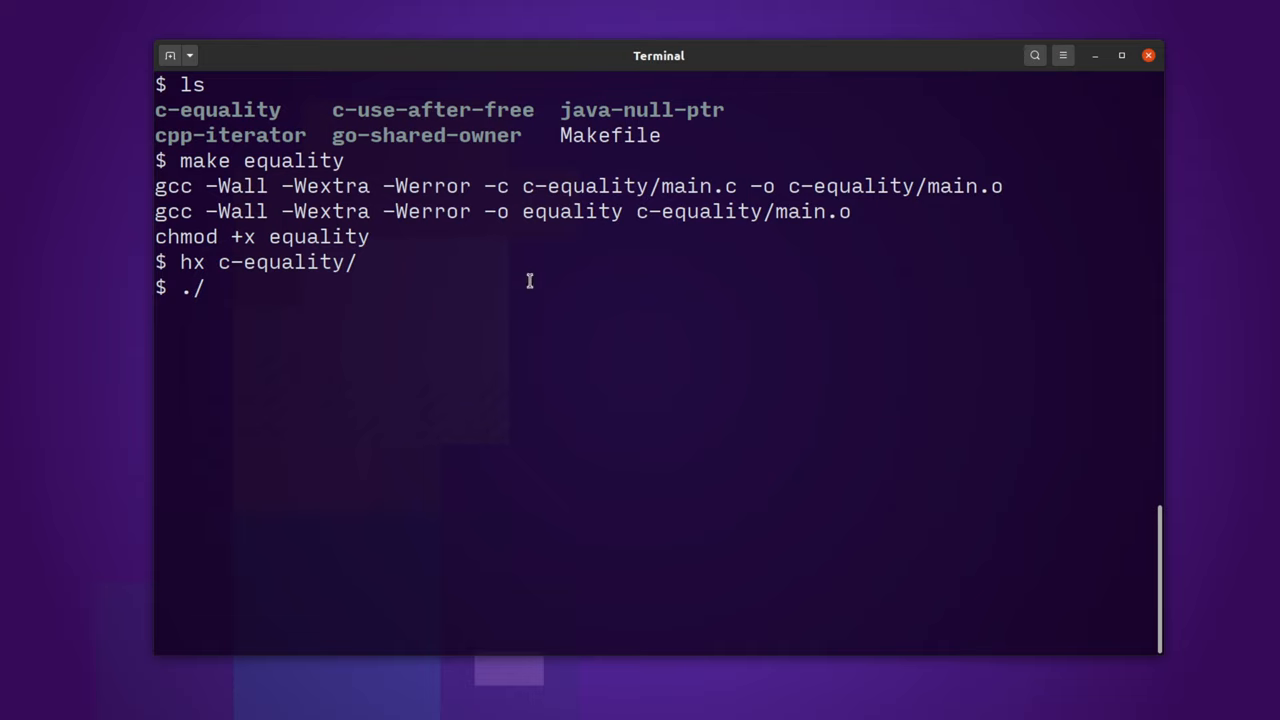
type("equality")
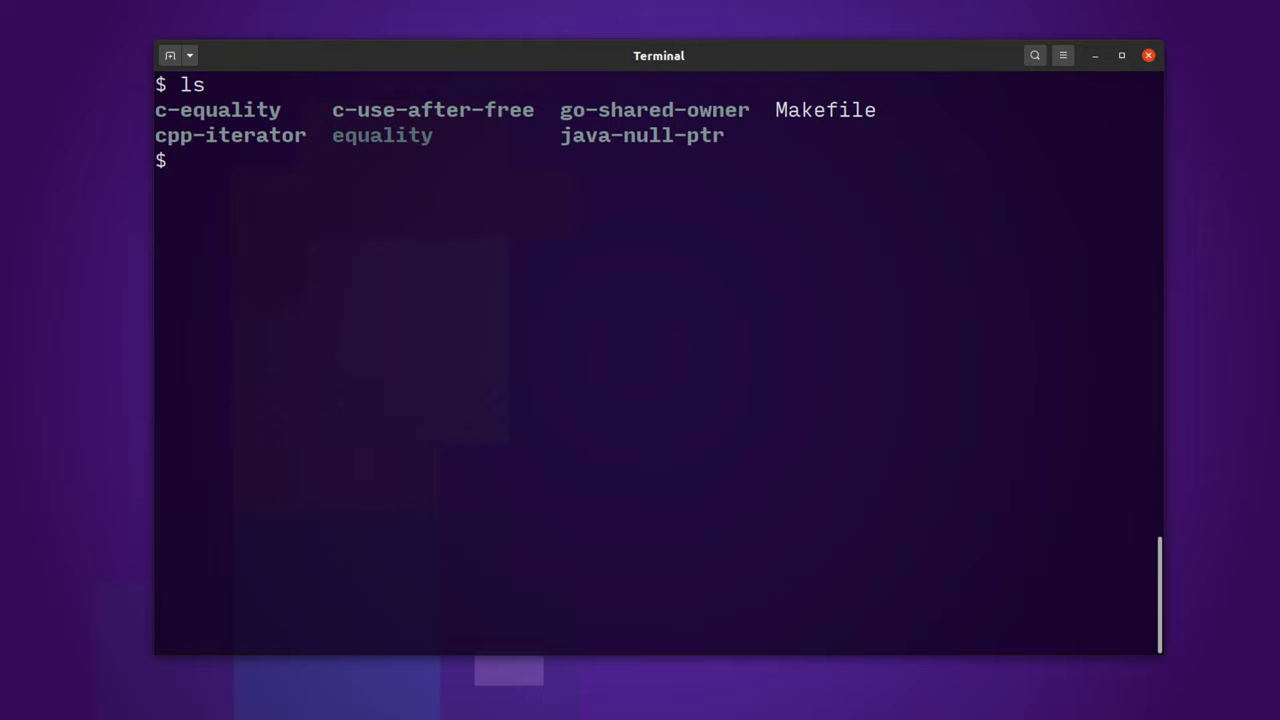
Step: Build use-after-free with make and open c-use-after-free's main.c in Helix
type("make use-after-free")
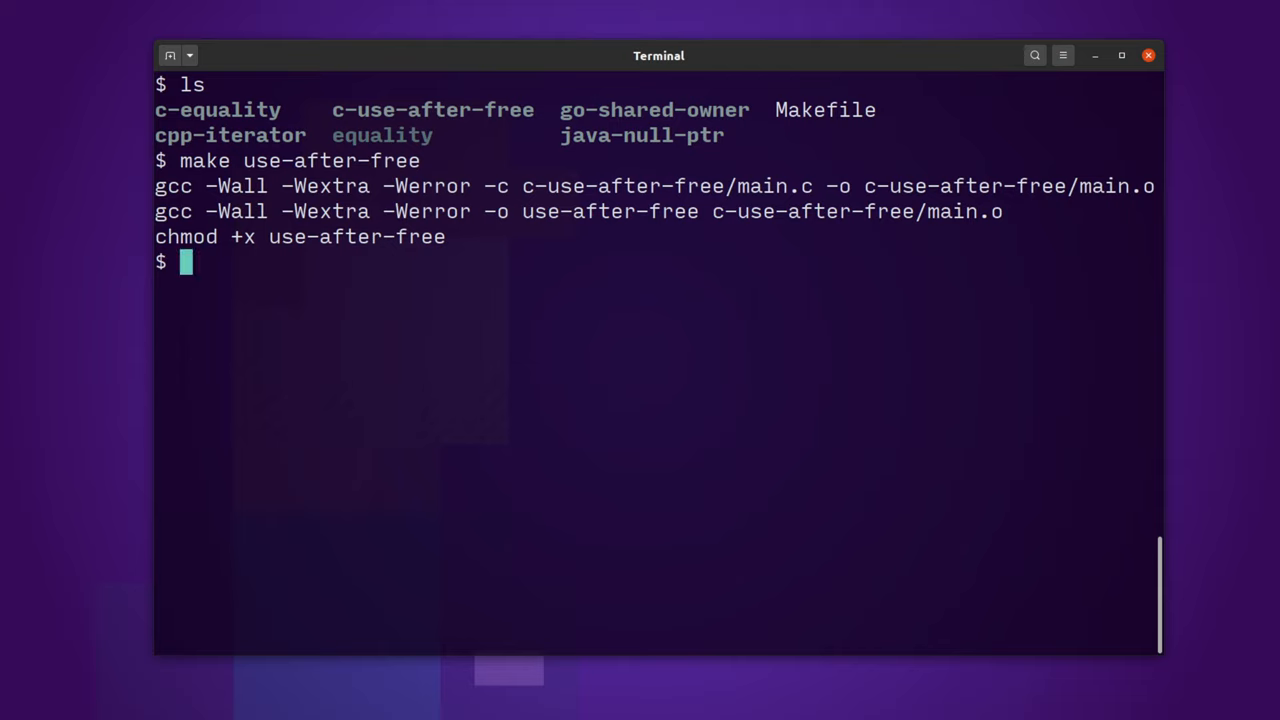
type("use-after-free")
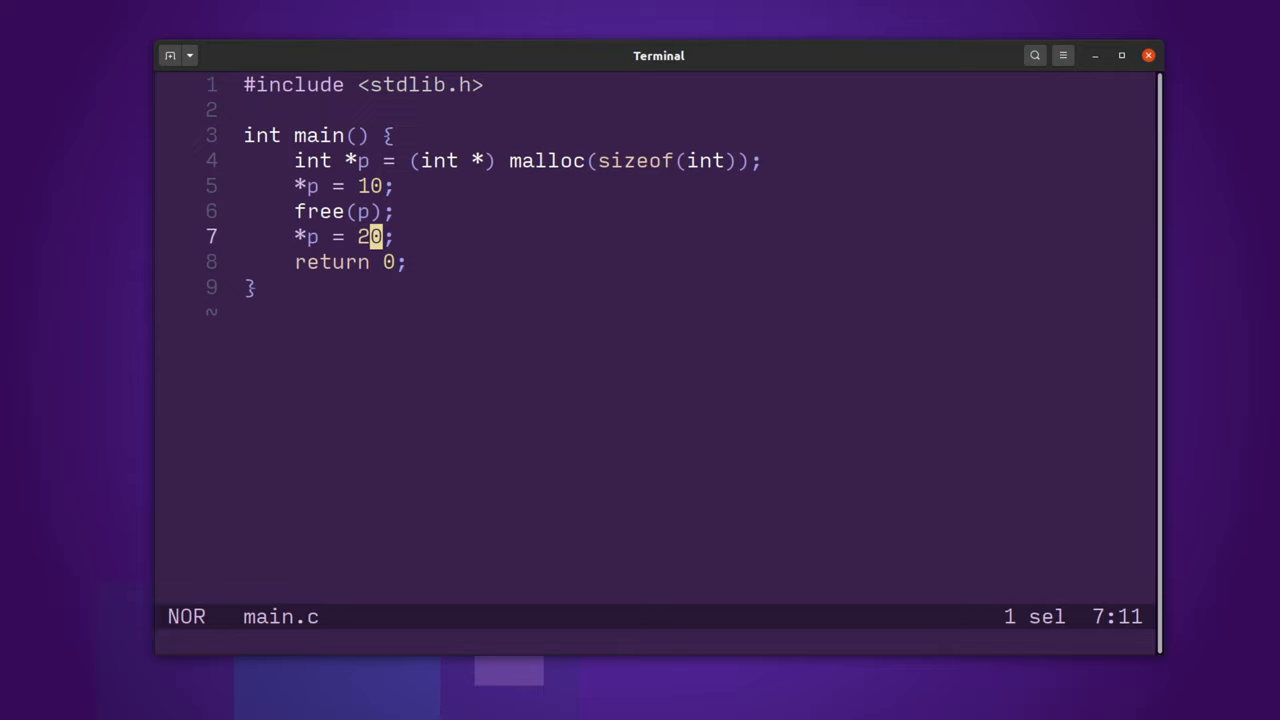
Step: Step between the free(p) line and the write of 20, then quit Helix
key("l")
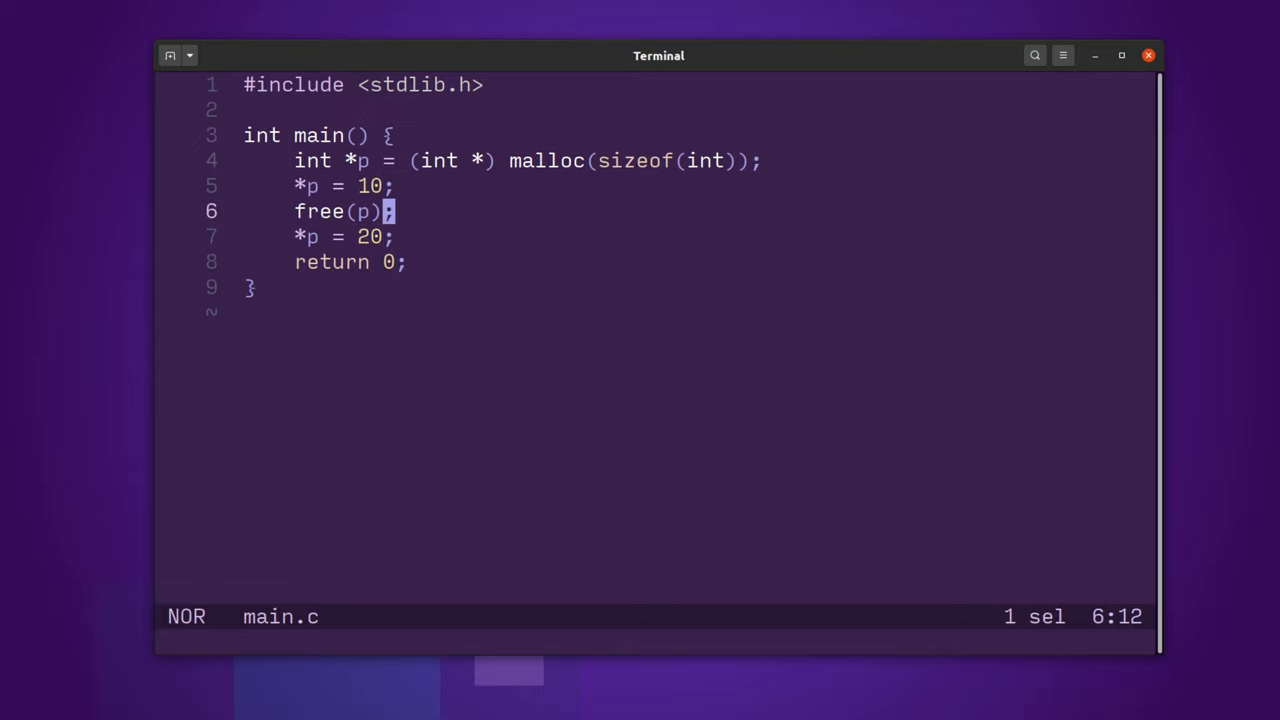
key("j")
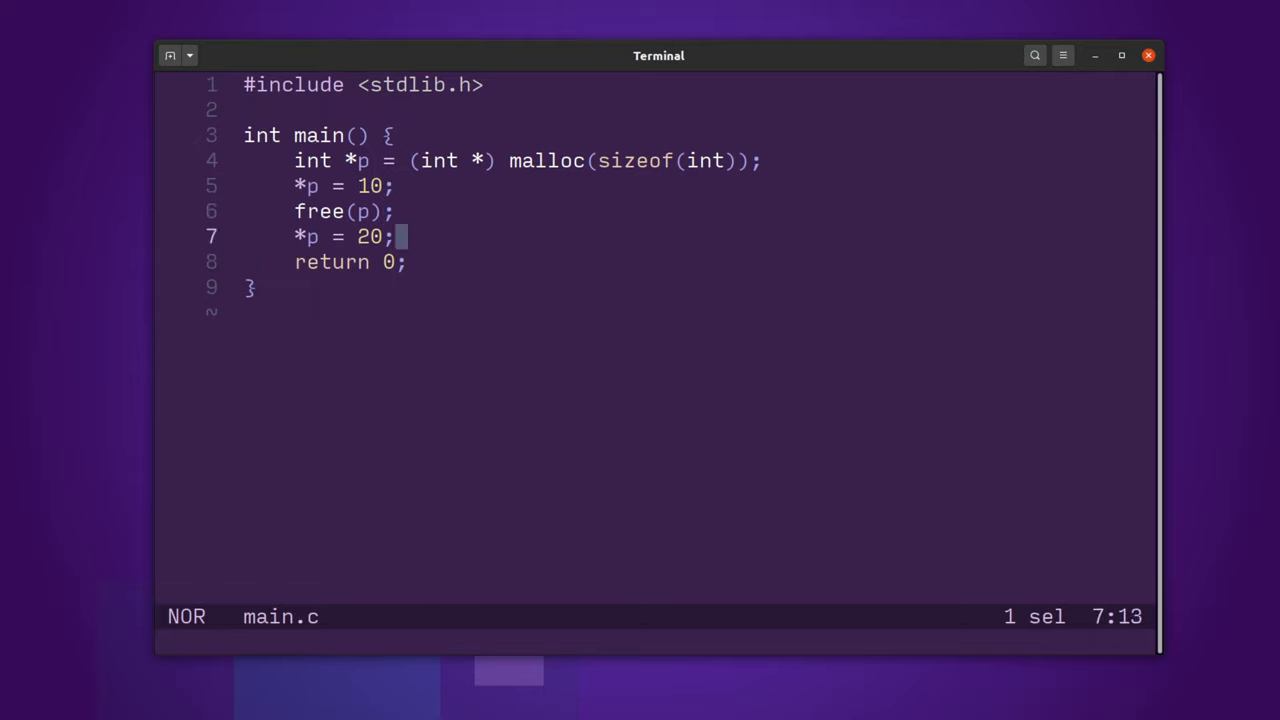
key("I")
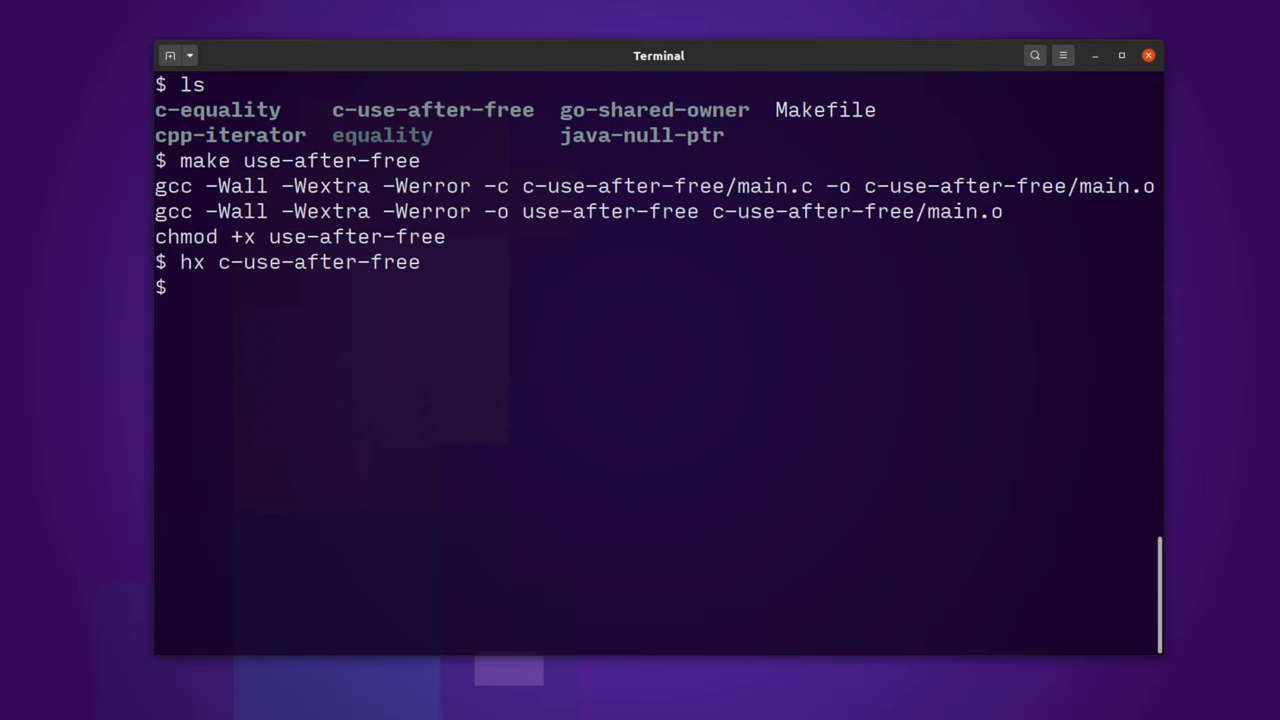
Step: Run ./use-after-free and clear the terminal to a fresh prompt
type("./")
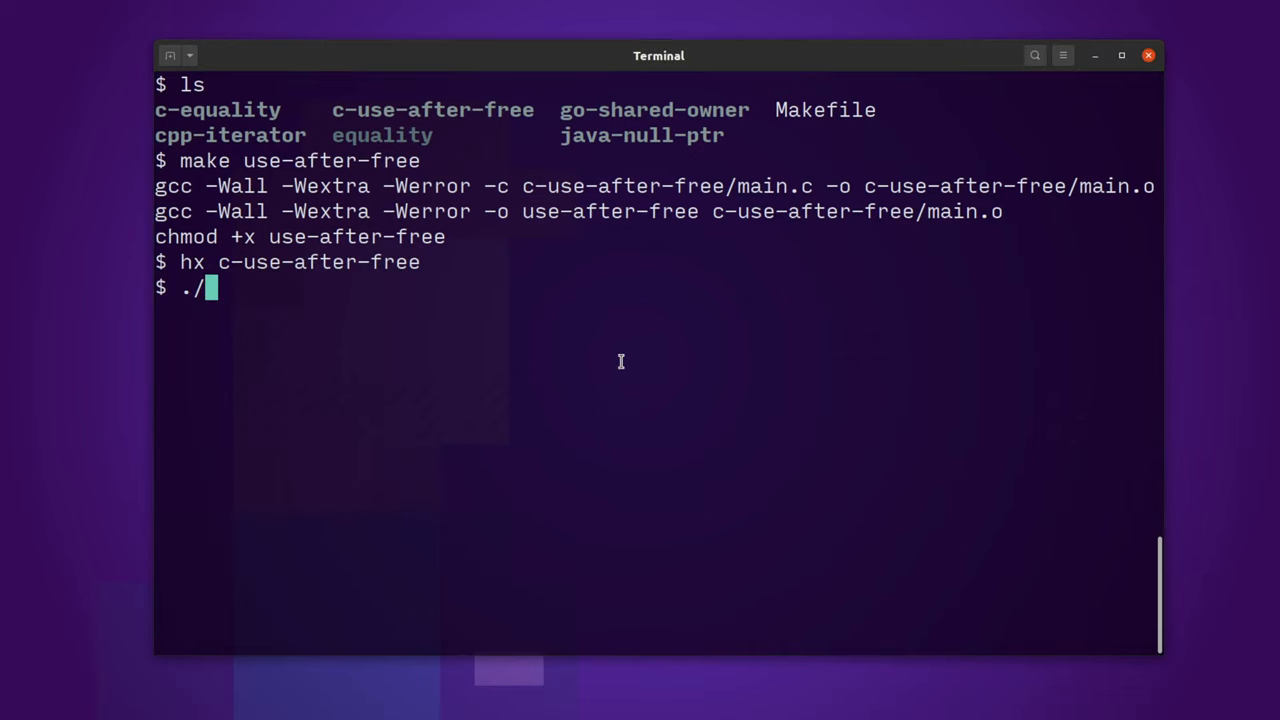
type("uy")
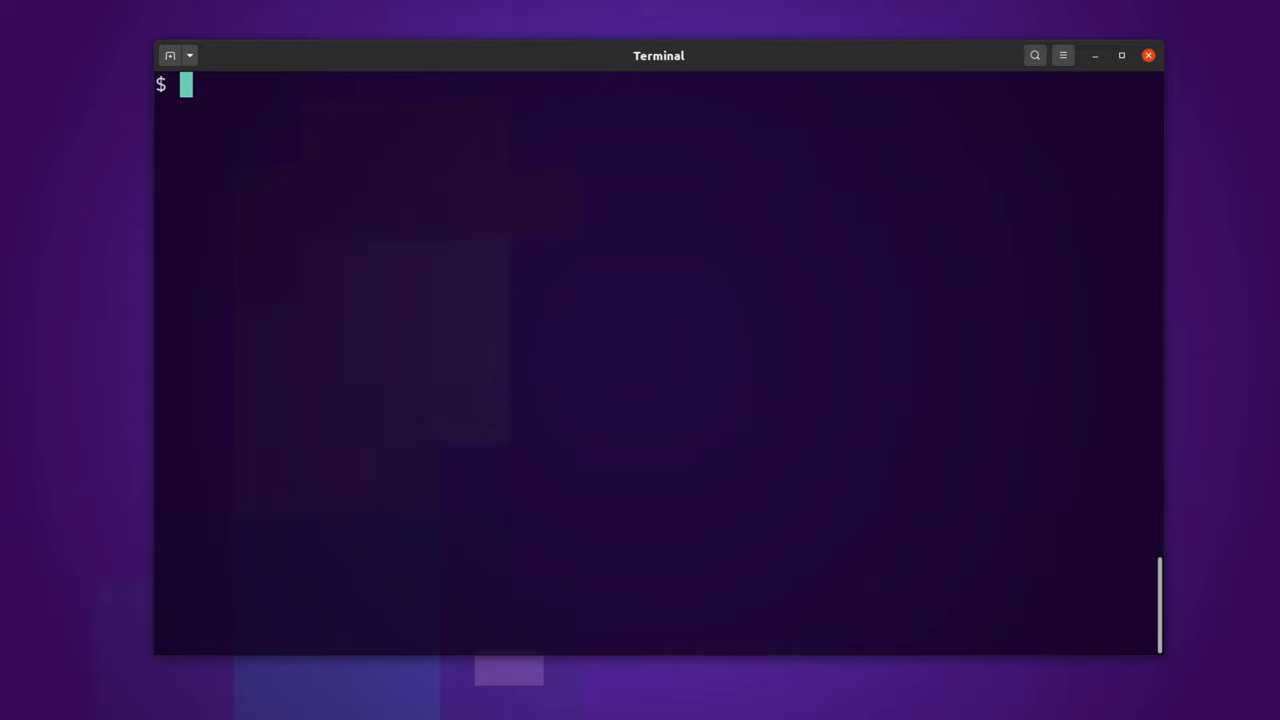
type("g")
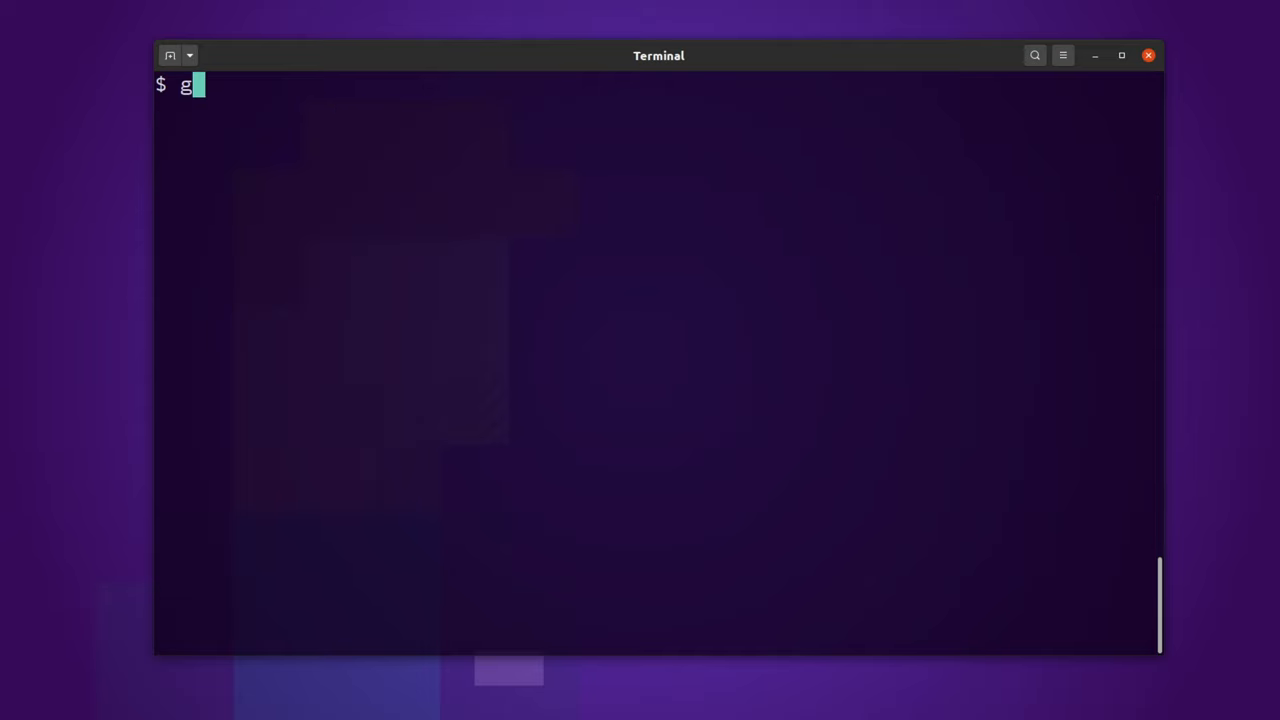
Step: Fix the stray character and build the Go example with make shared-owner
key("BackSpace")
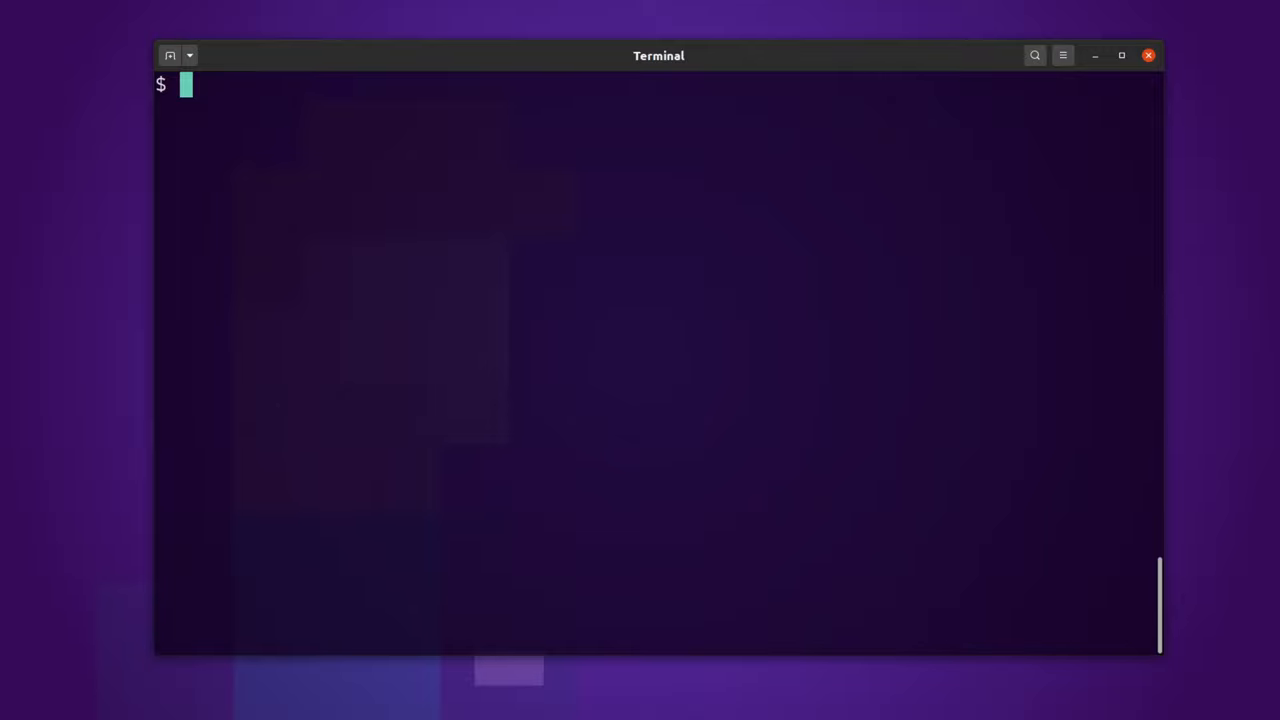
type("m")
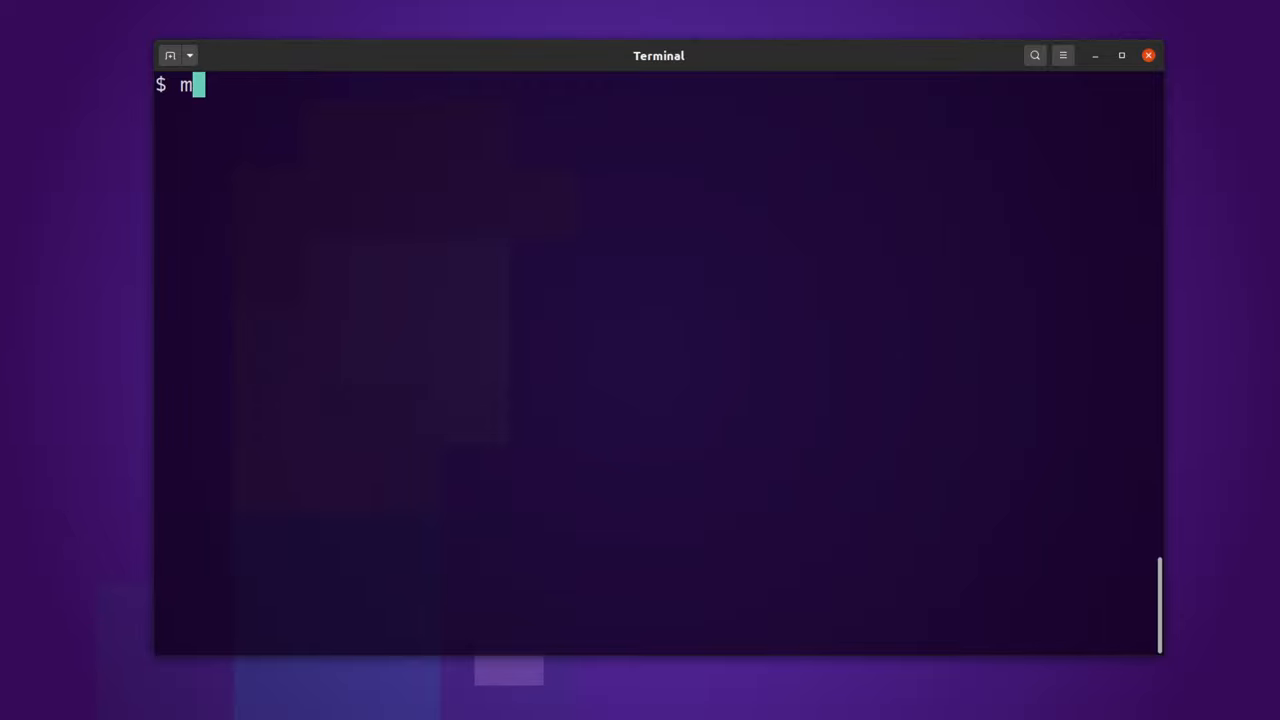
type("ake shared-owner")
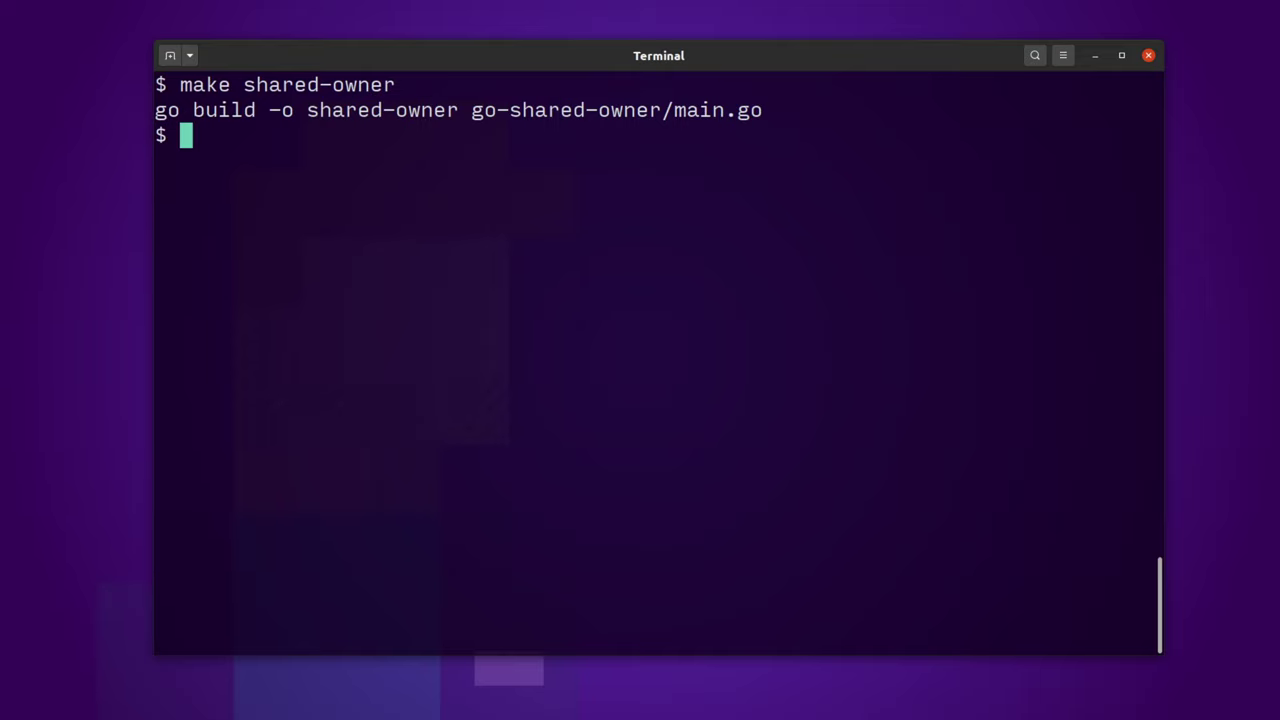
type("make shared-owner")
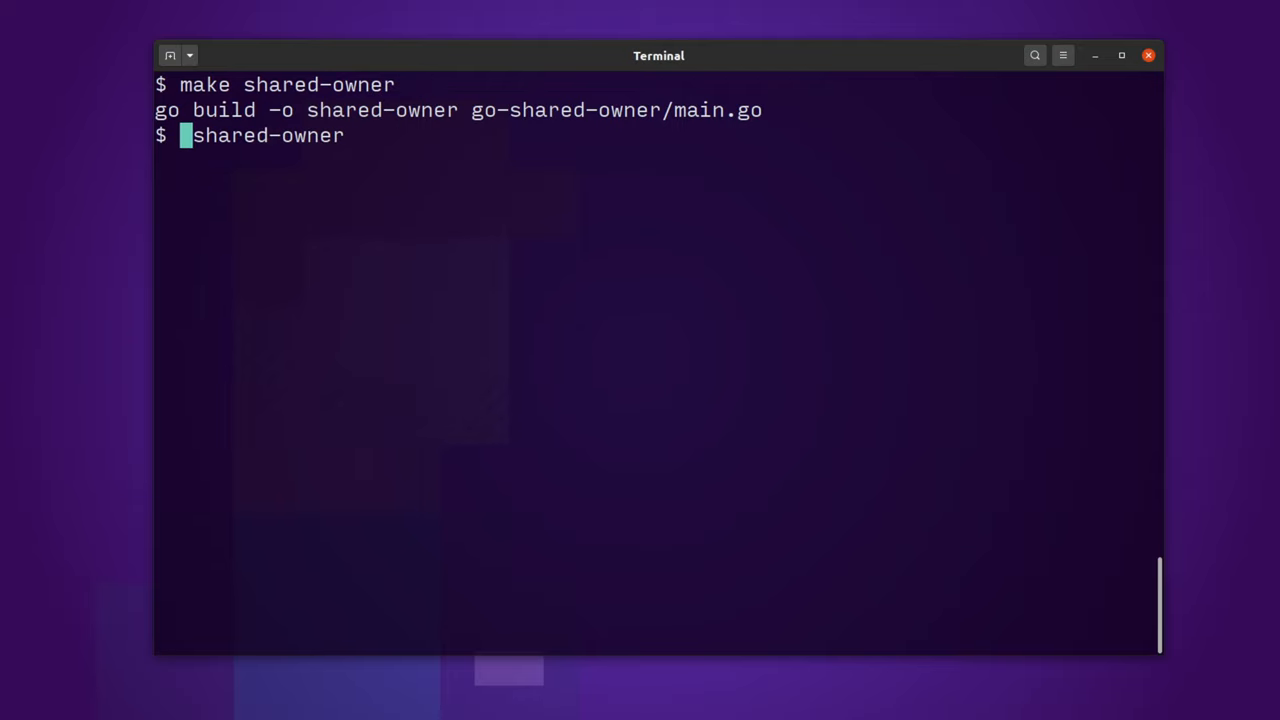
Step: Open the go-shared-owner/ folder in Helix
type("hx")
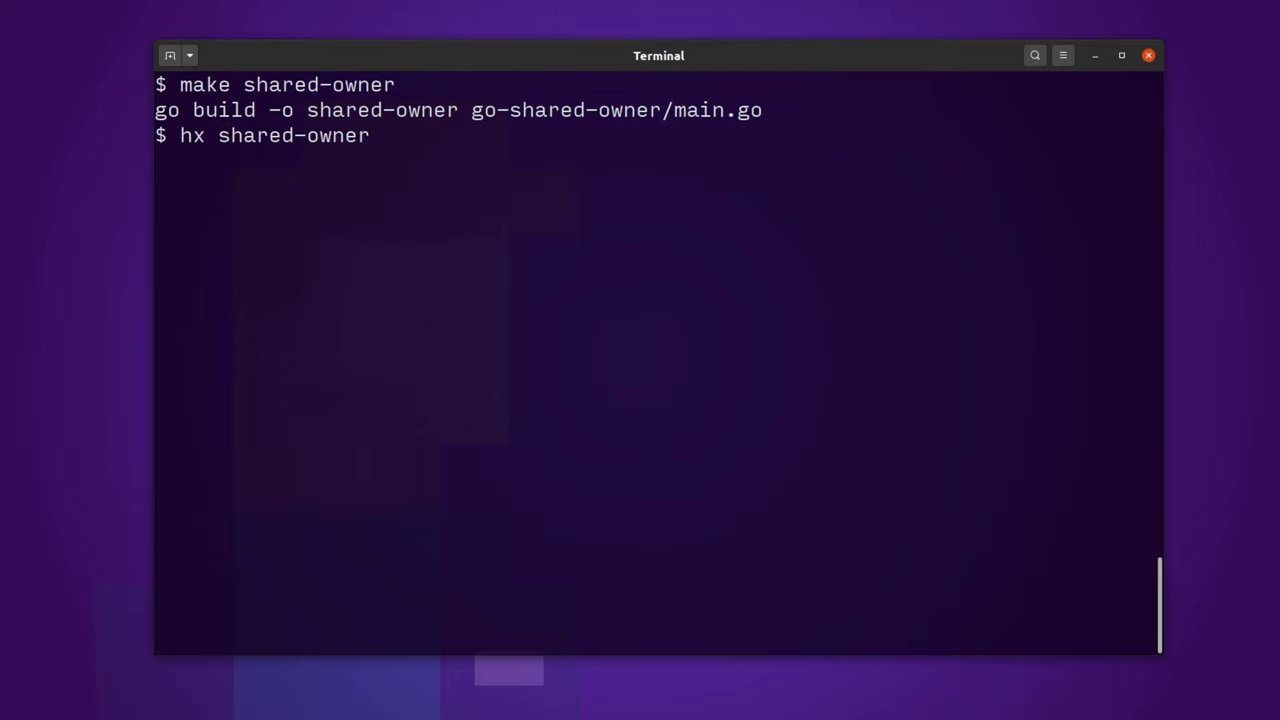
type("go-shared-owner/sared-owner")
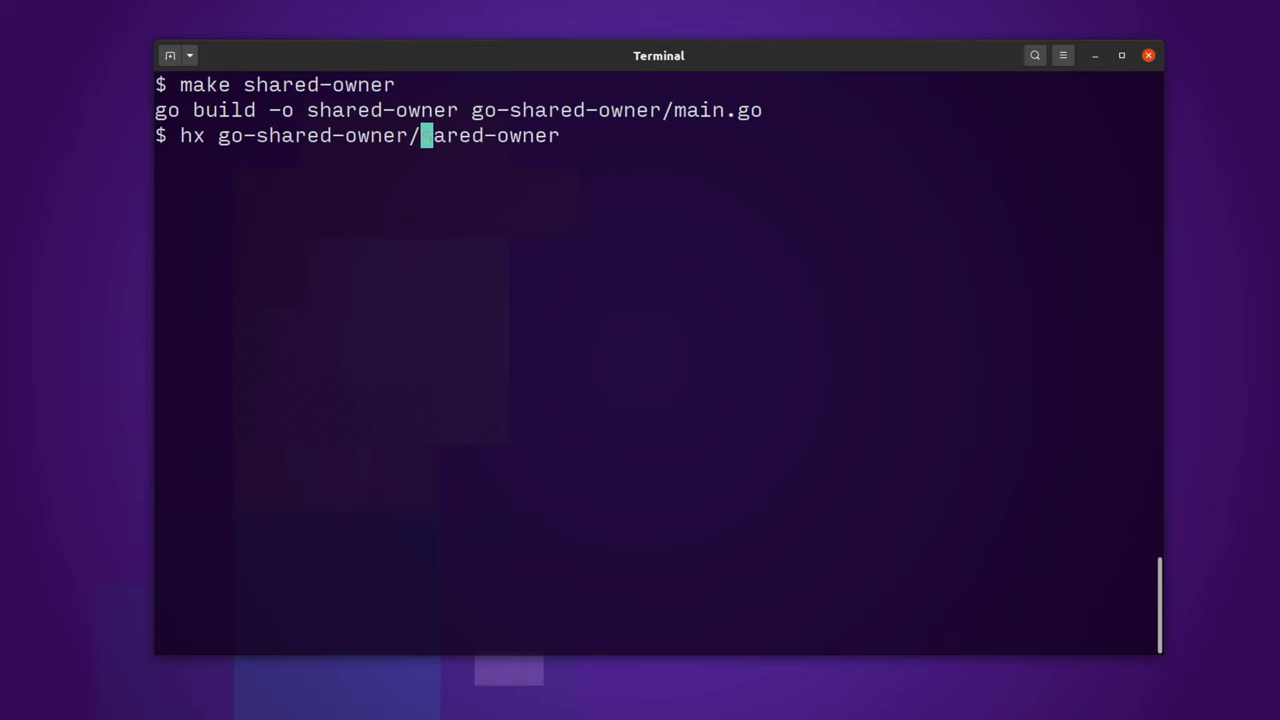
key("Return")
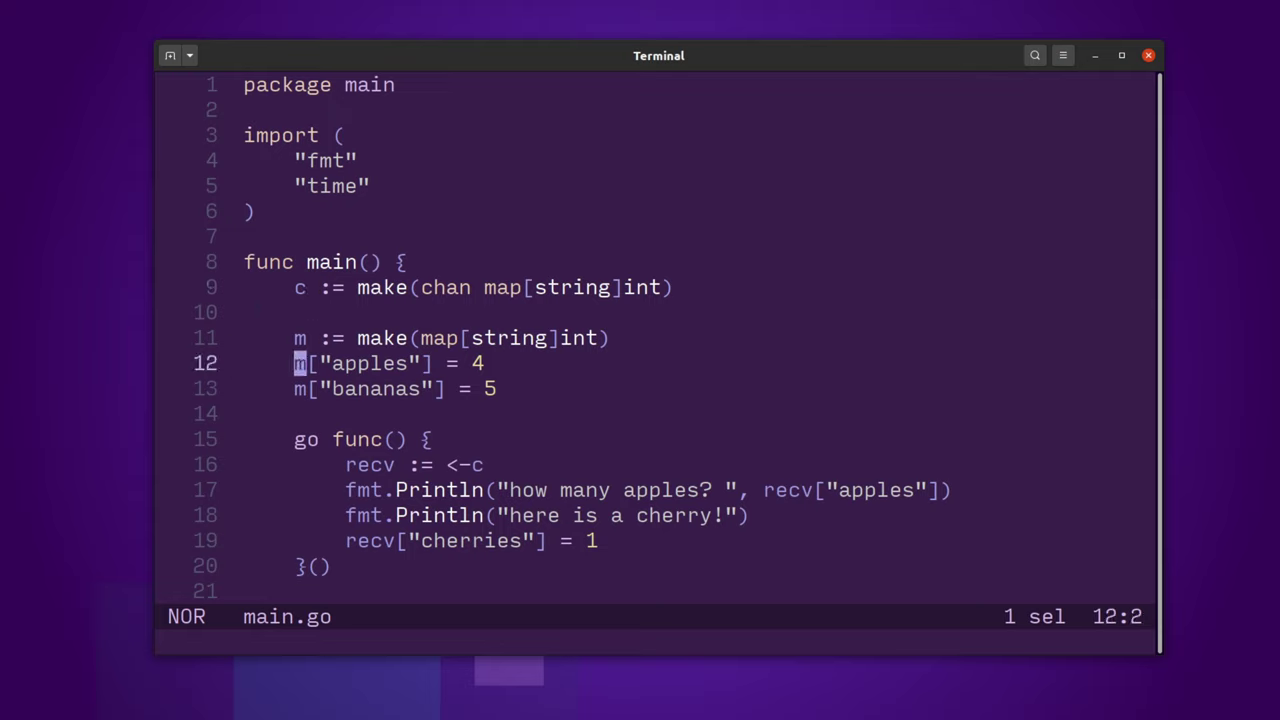
Step: Read through shared-owner main.go, exit Helix with :wq, and start ./shared-owner
key("j")
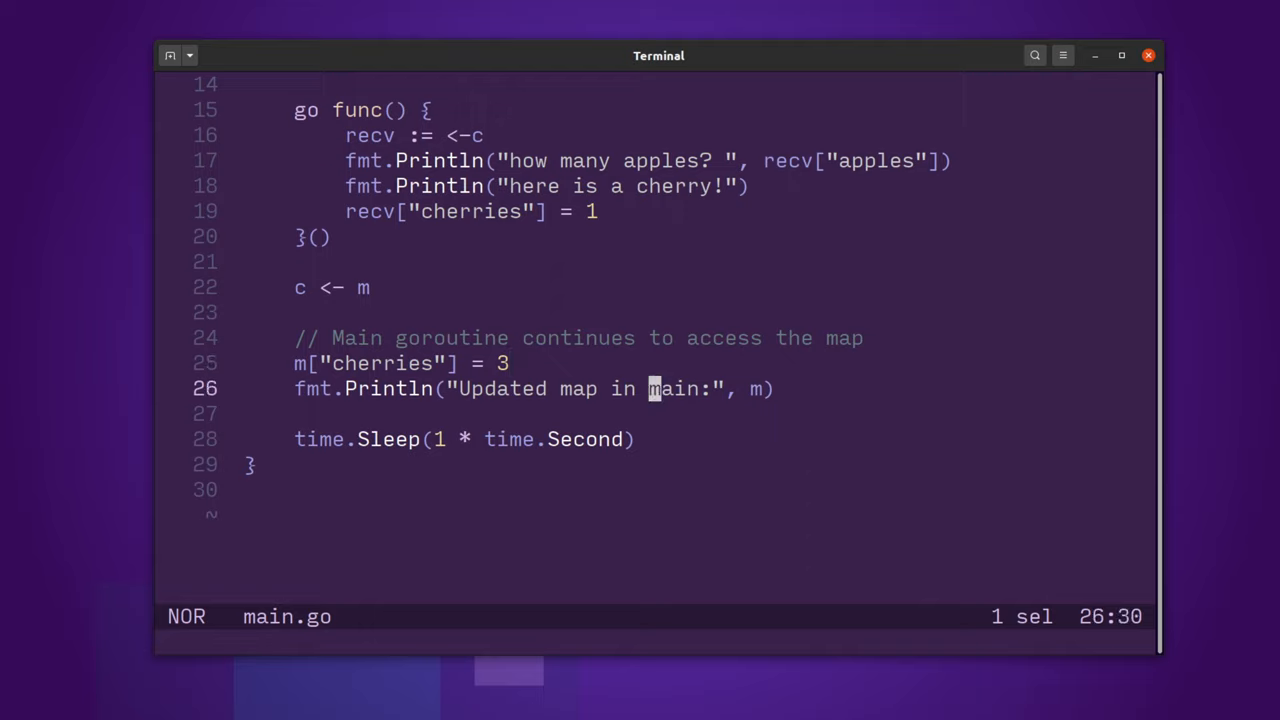
type(":wq")
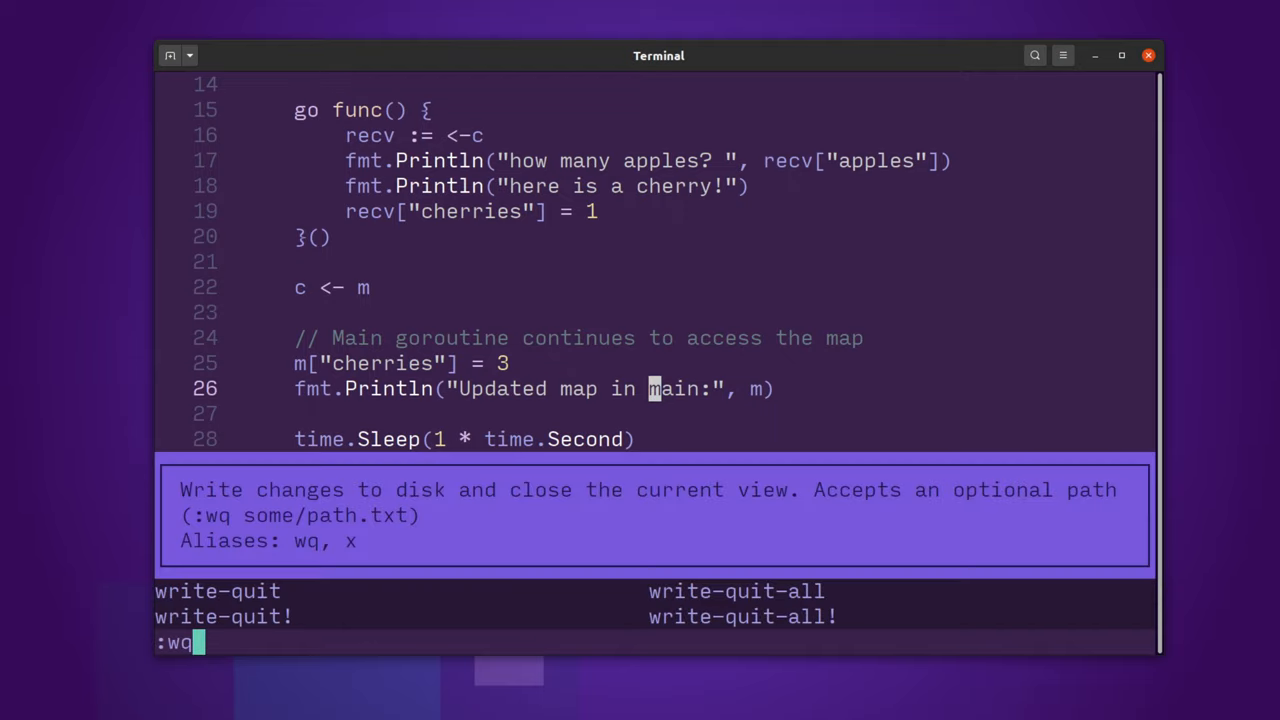
key("Return")
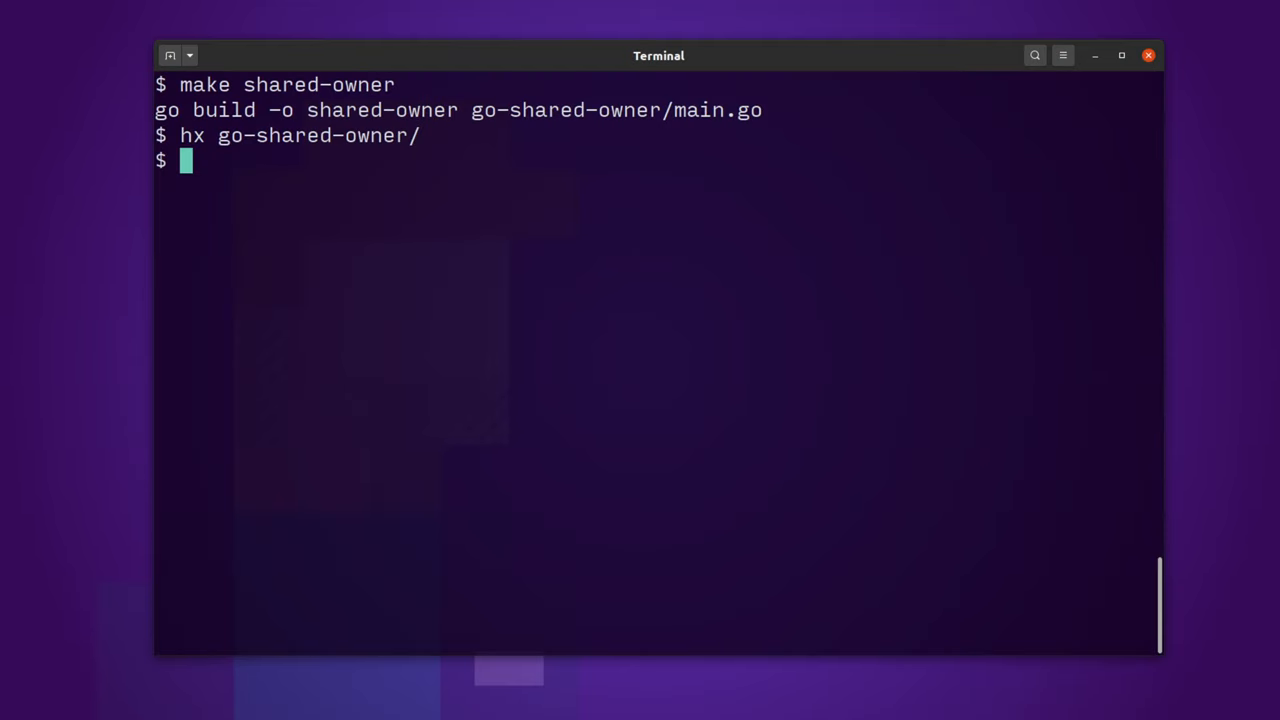
type("./shared-owner")
type("4")
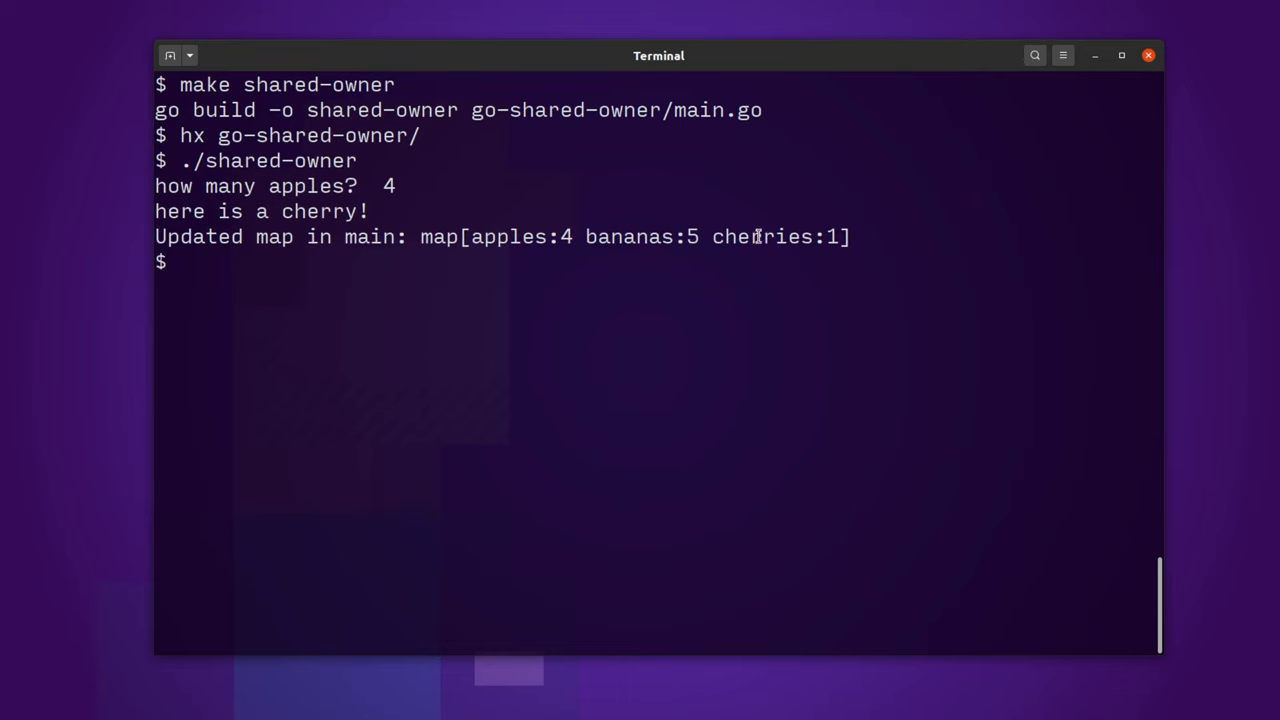
Step: Clear the shared-owner output from the terminal
double_click(760, 237)
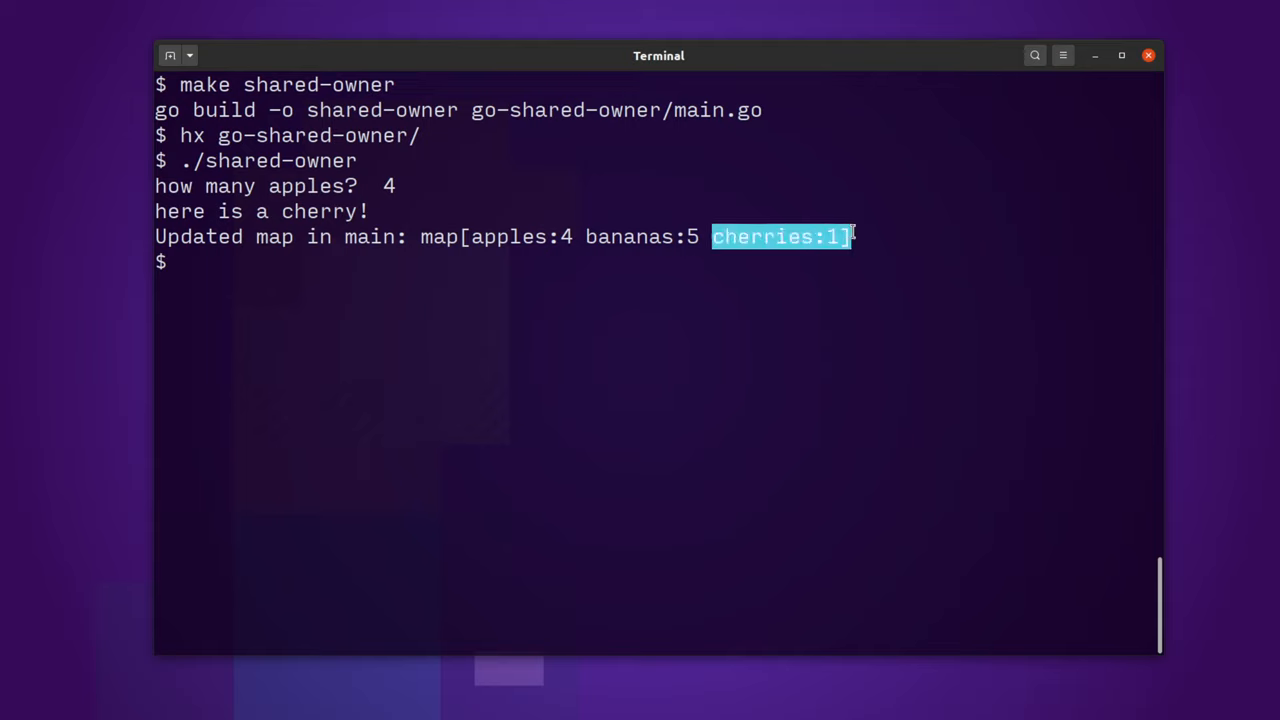
key("Enter")
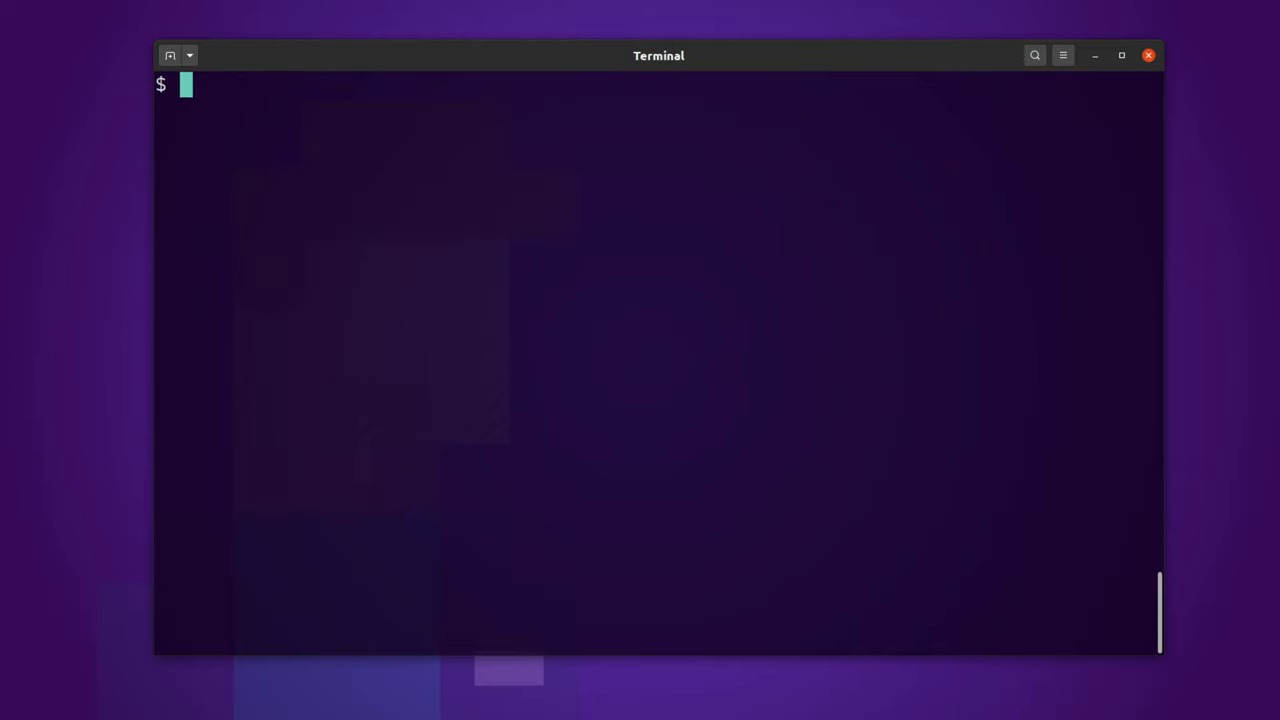
Step: List the directory, build invalid-iterator with make, and run ./invalid-iterator
type("ls")
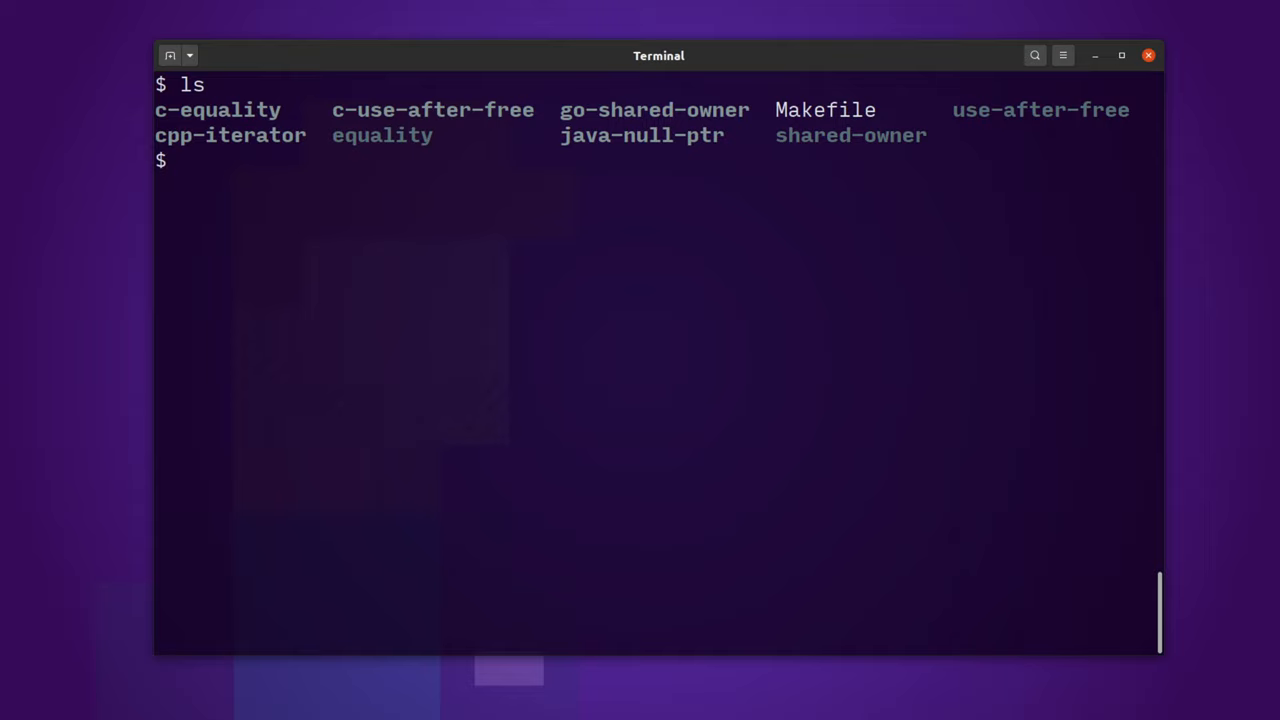
type("make inv")
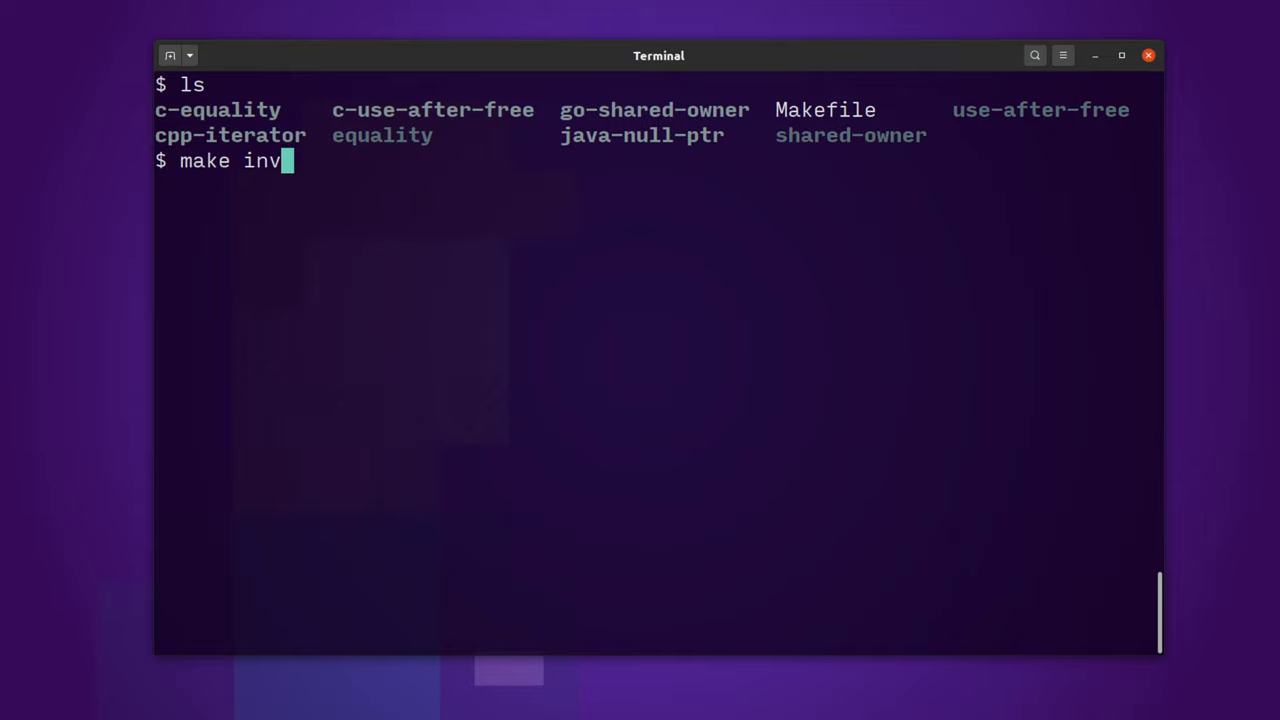
type("alid-")
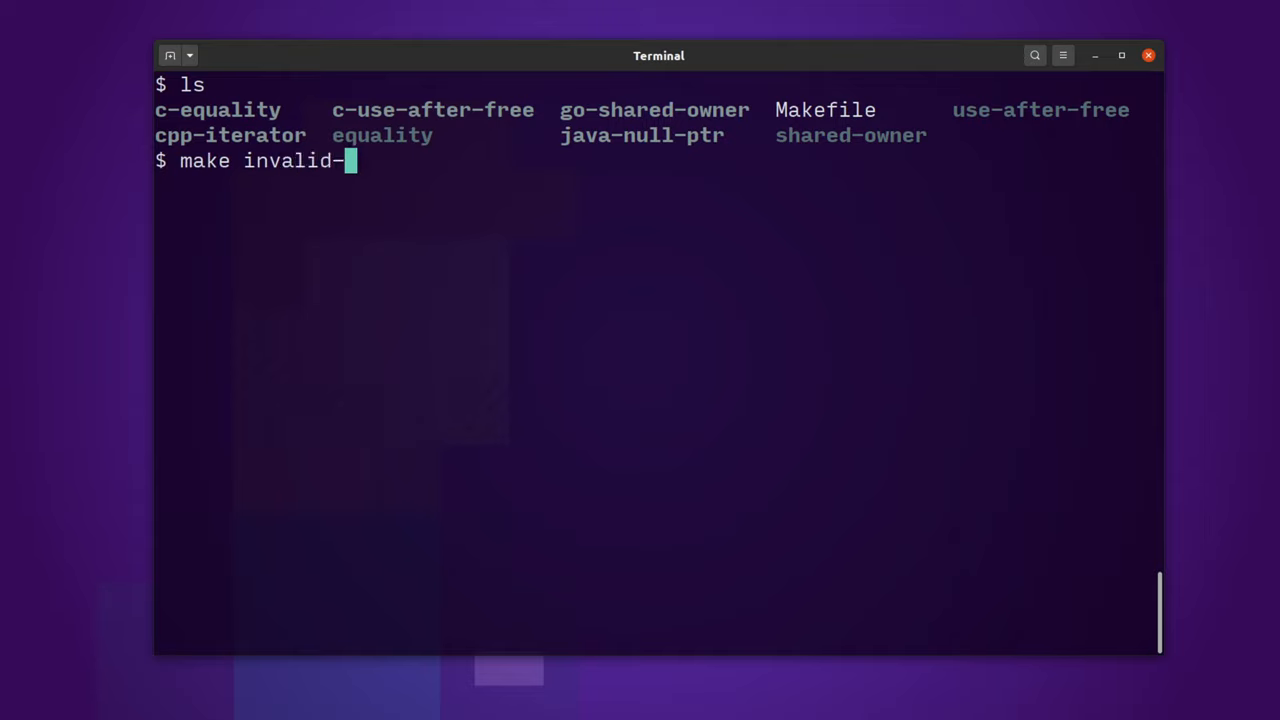
type("iterator")
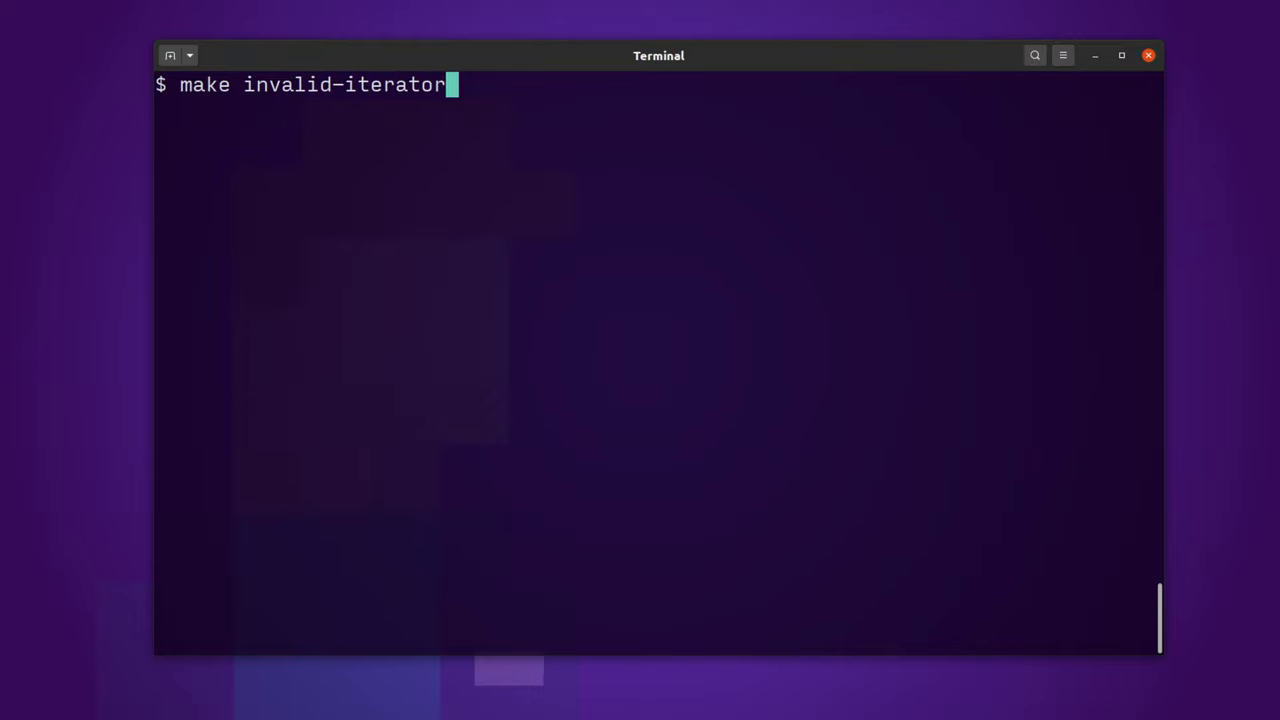
key("Return")
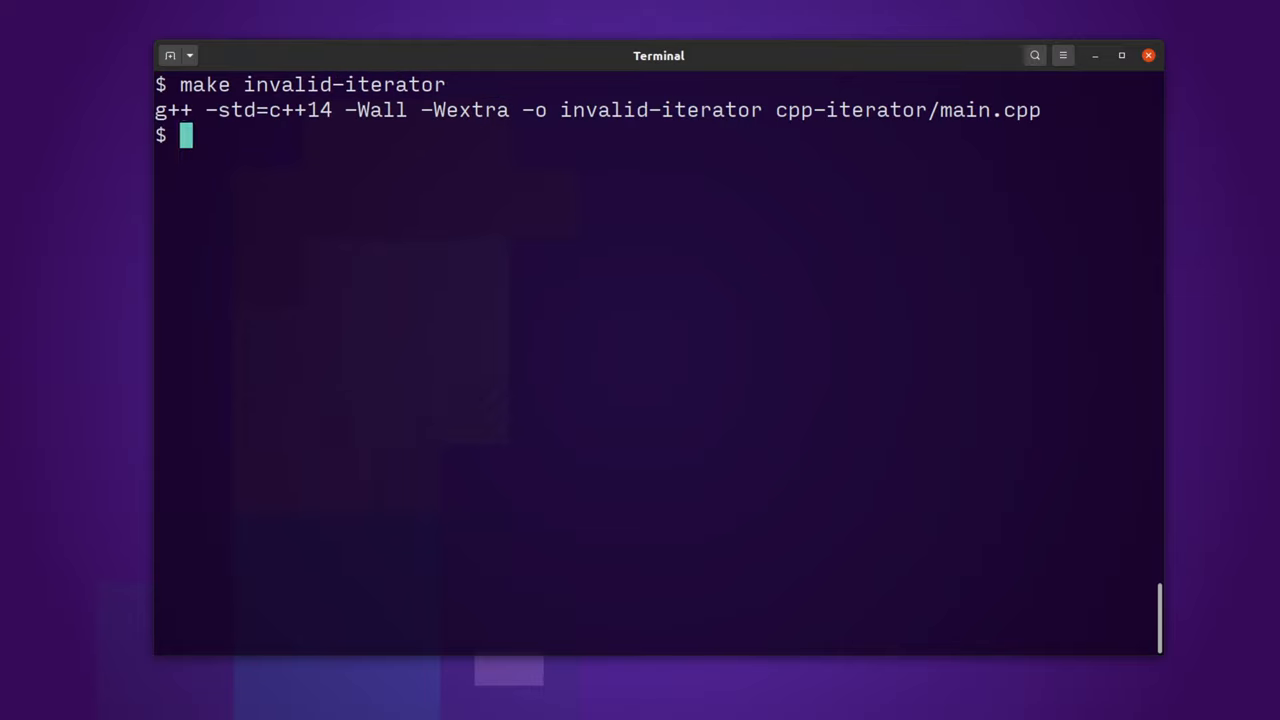
type("./invalid-iterator")
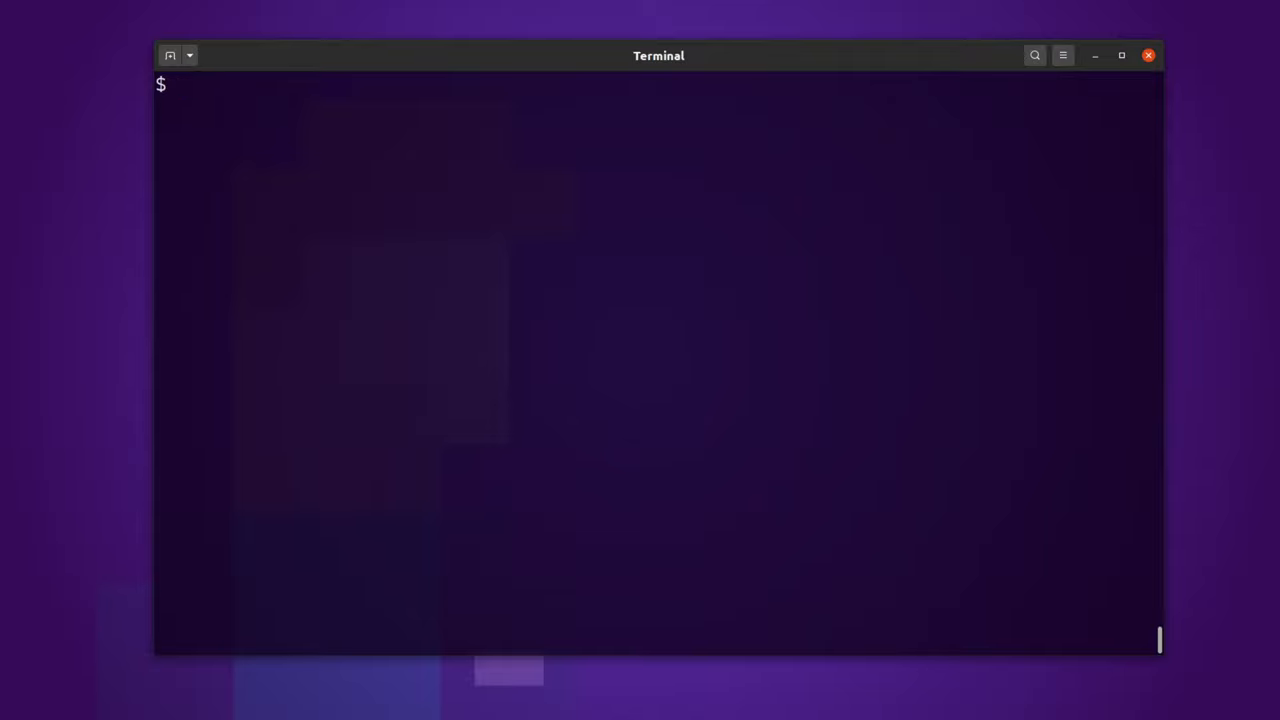
Step: Open cpp-iterator/main.cpp in Helix, try an edit, then force-quit with :q! without saving
type("hx")
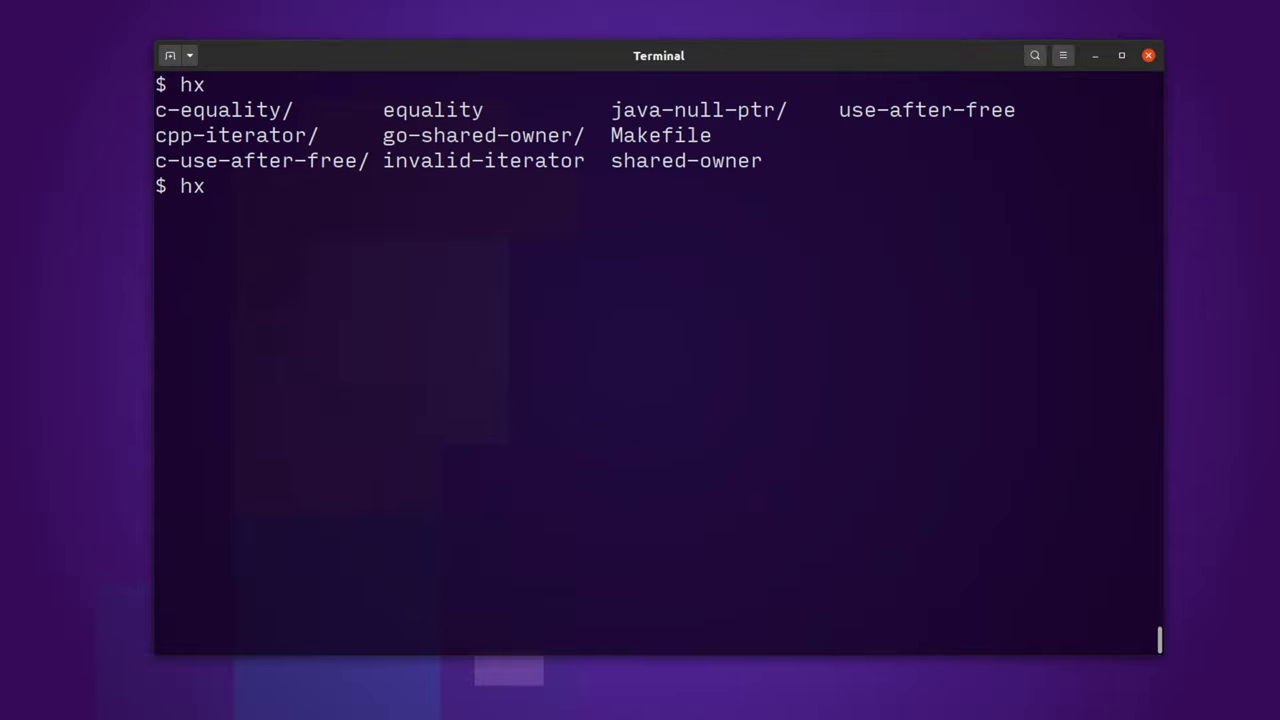
type("cpp=")
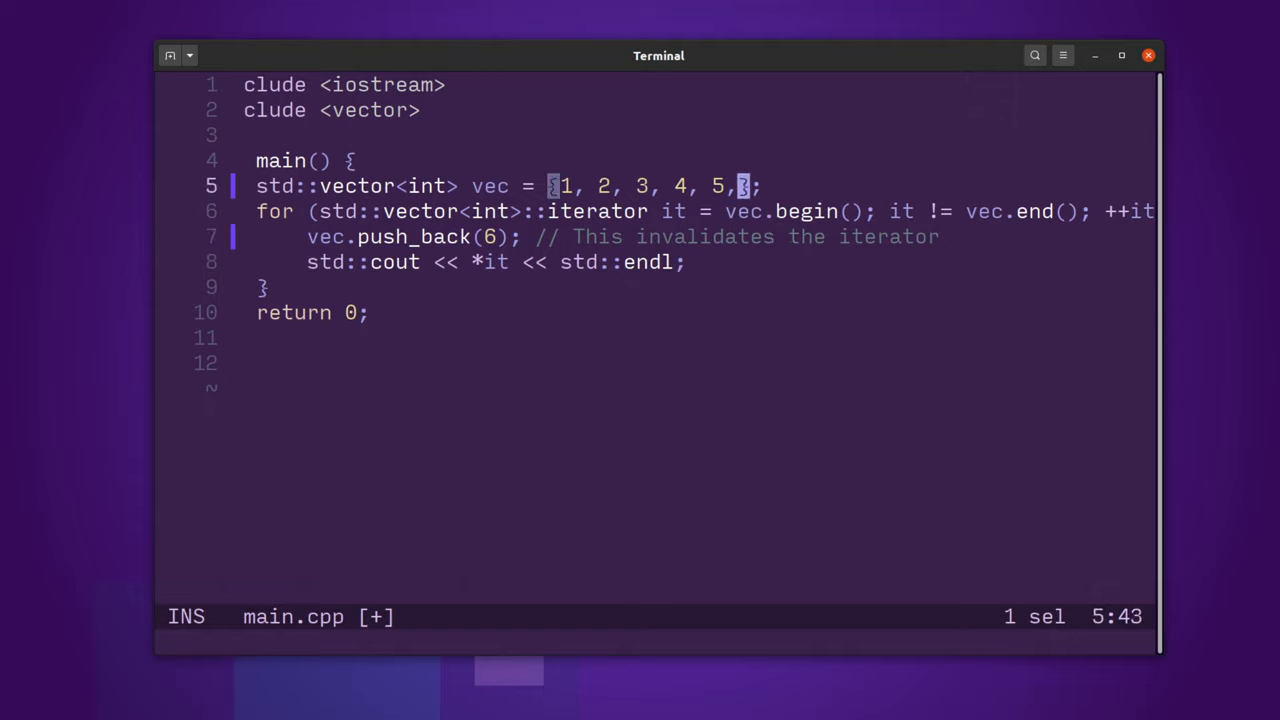
type("6, ,")
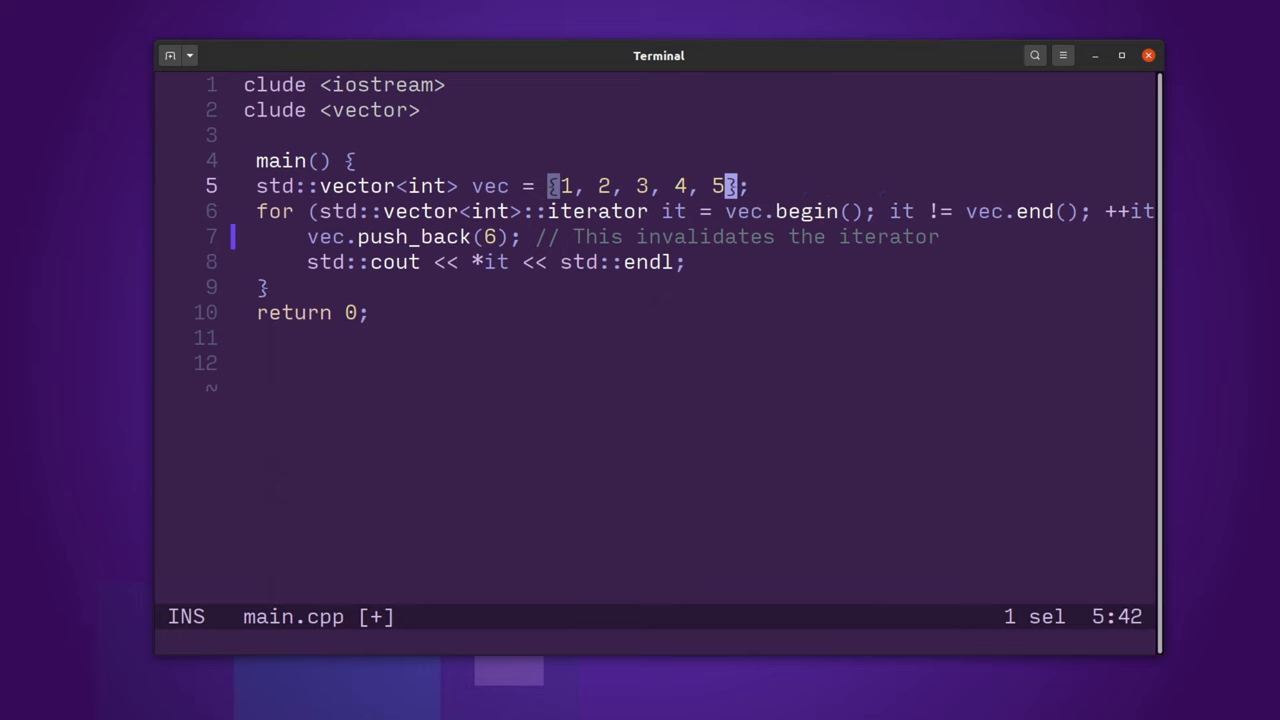
type(":wq")
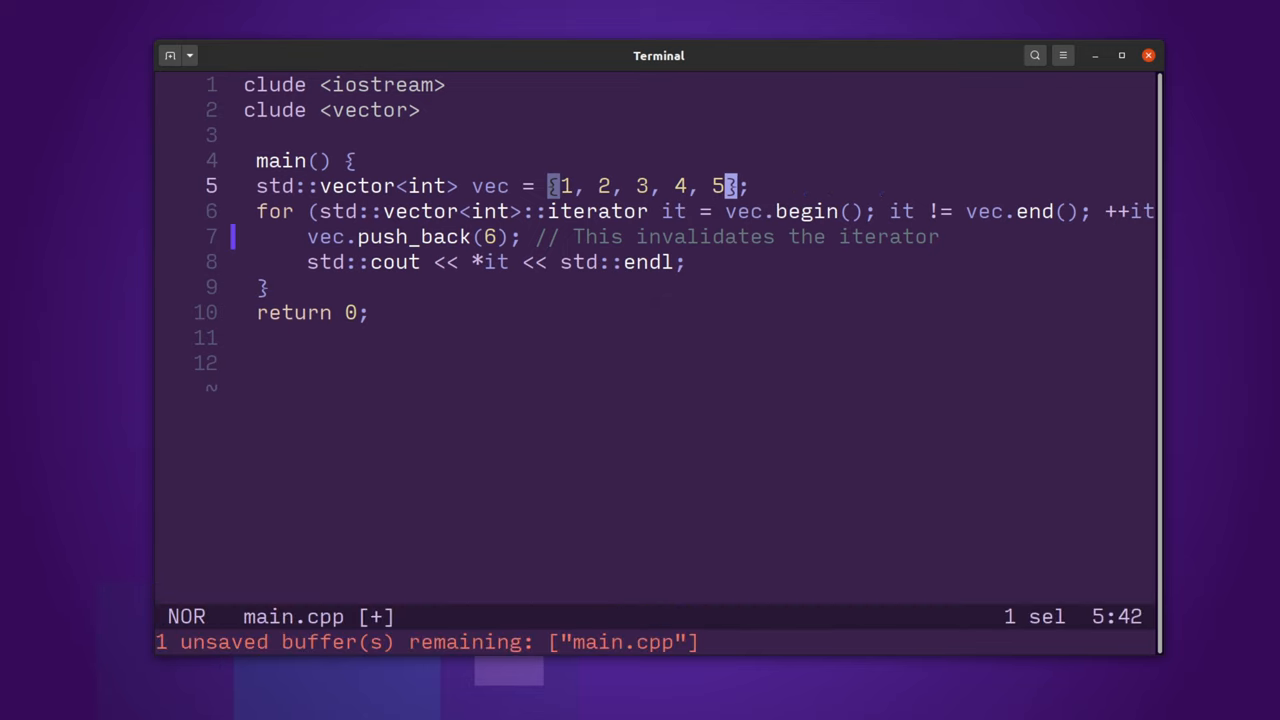
type(":q!")
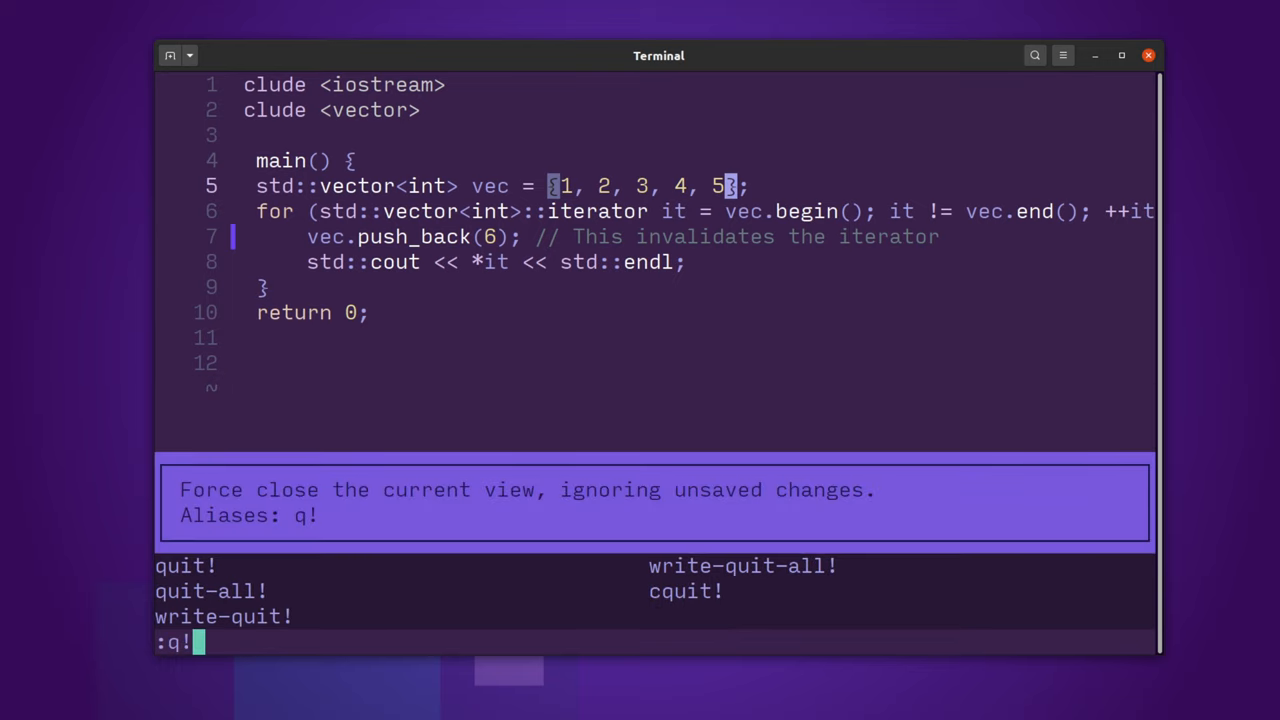
key("Return")
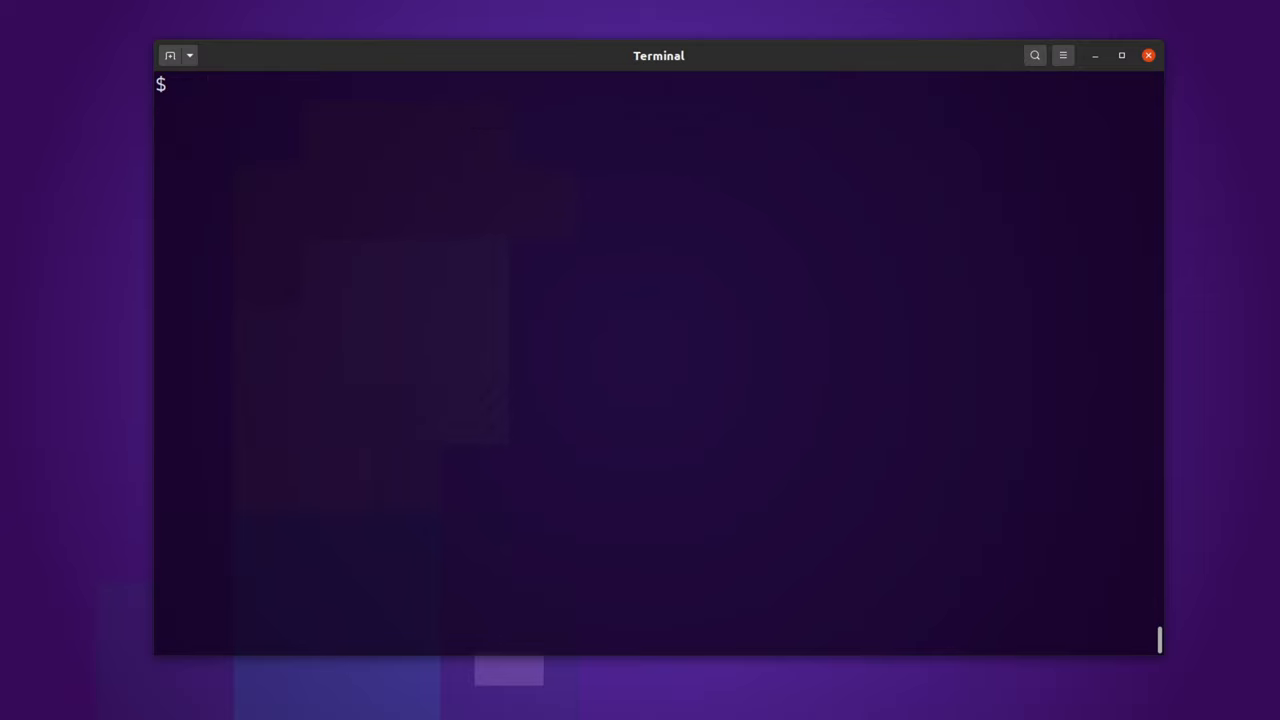
Step: Build the Java example with make nullptr after make null-ptr fails, then run ./nullptr
type("make")
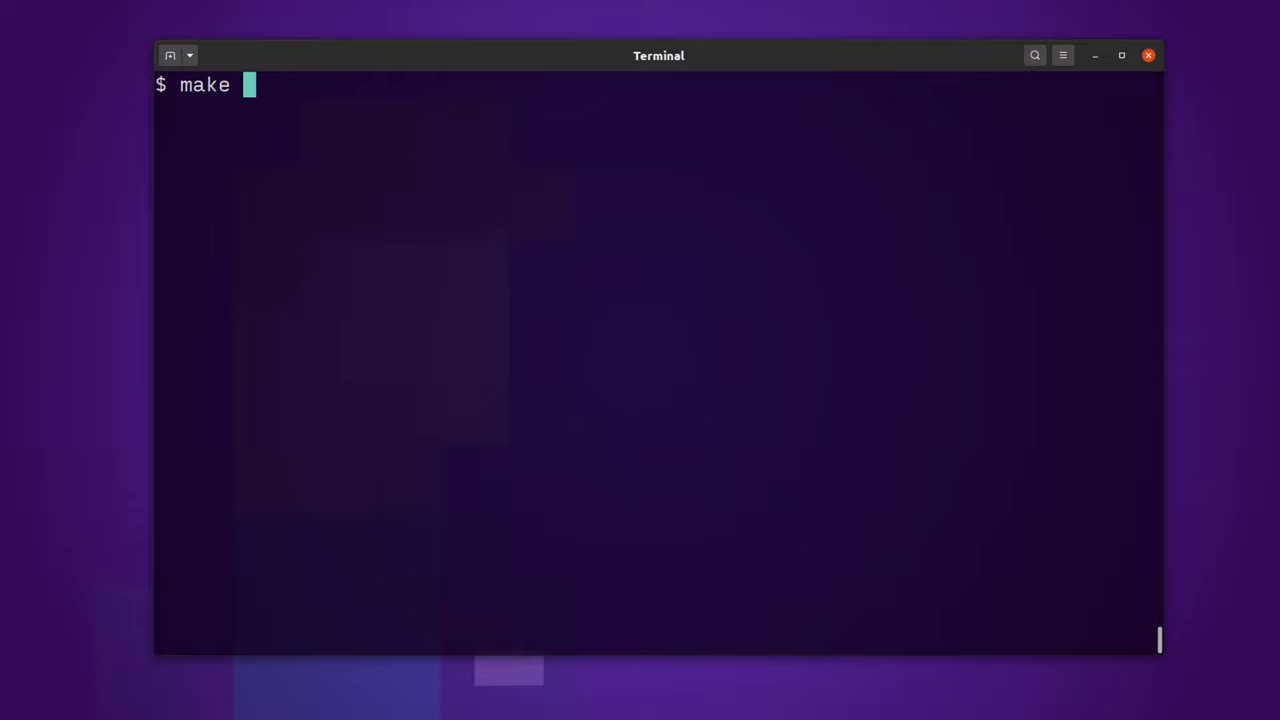
type("null-ptr")
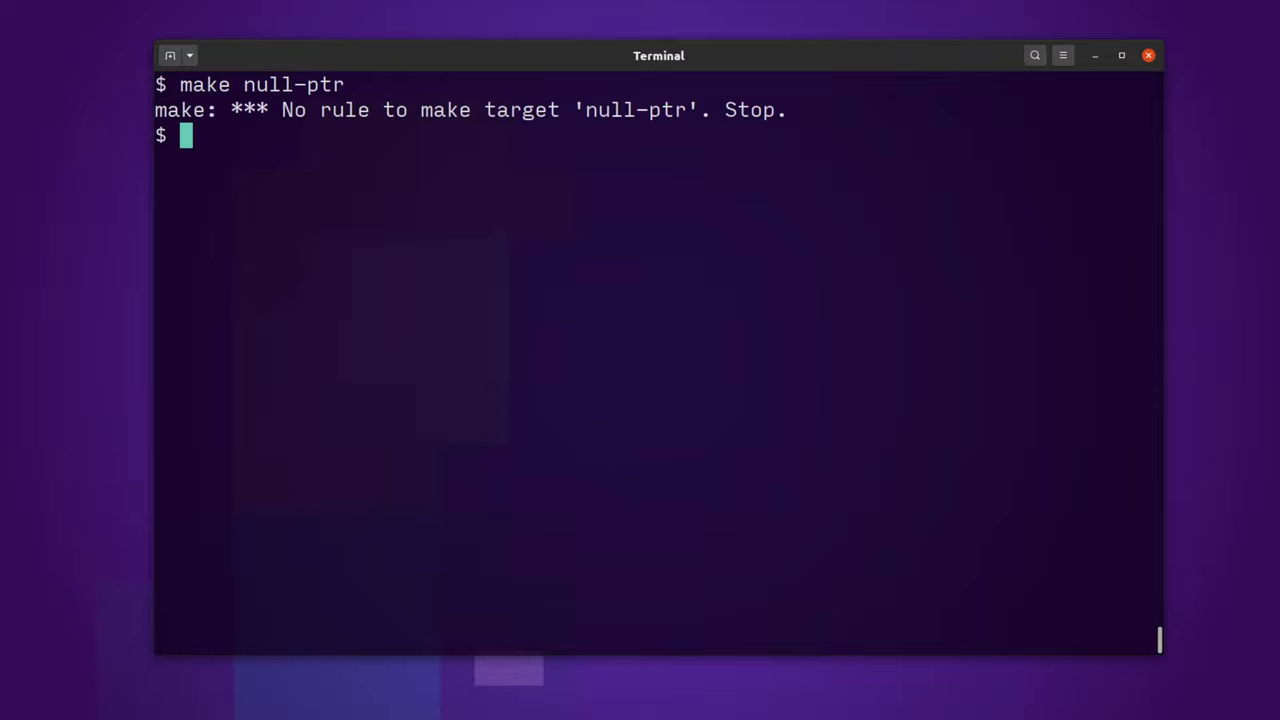
type("make nullptr")
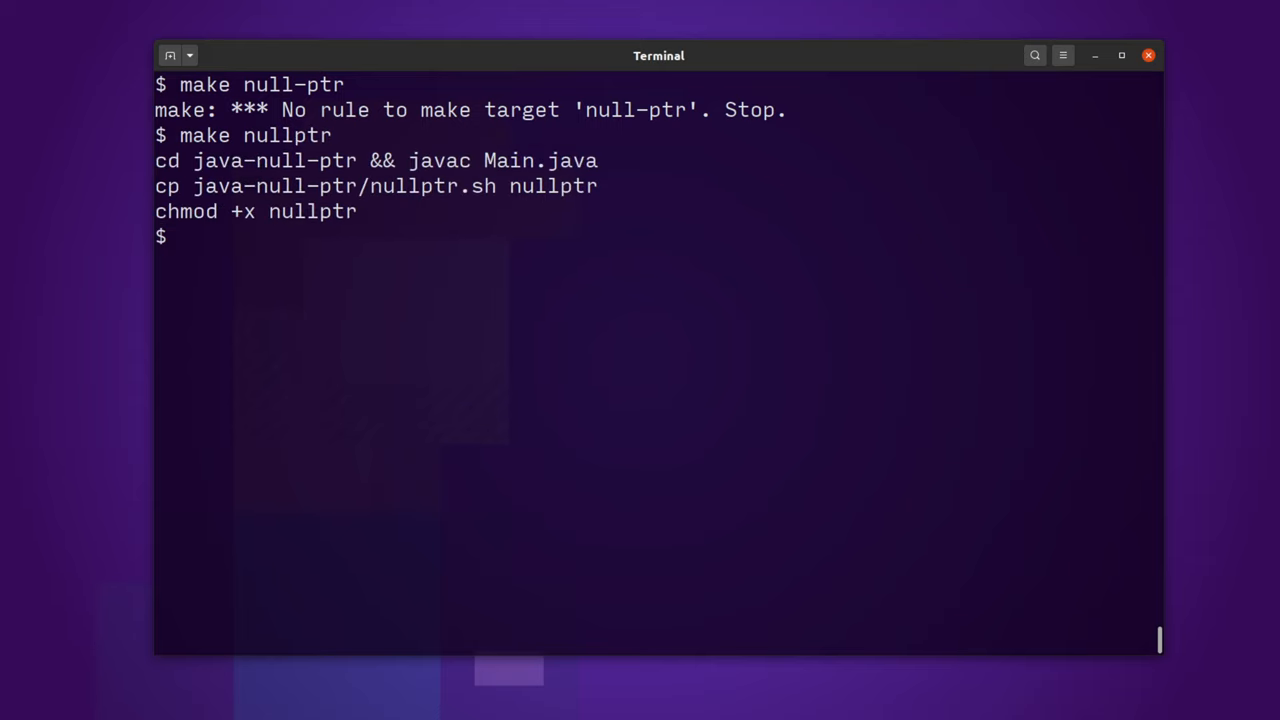
type("./null")
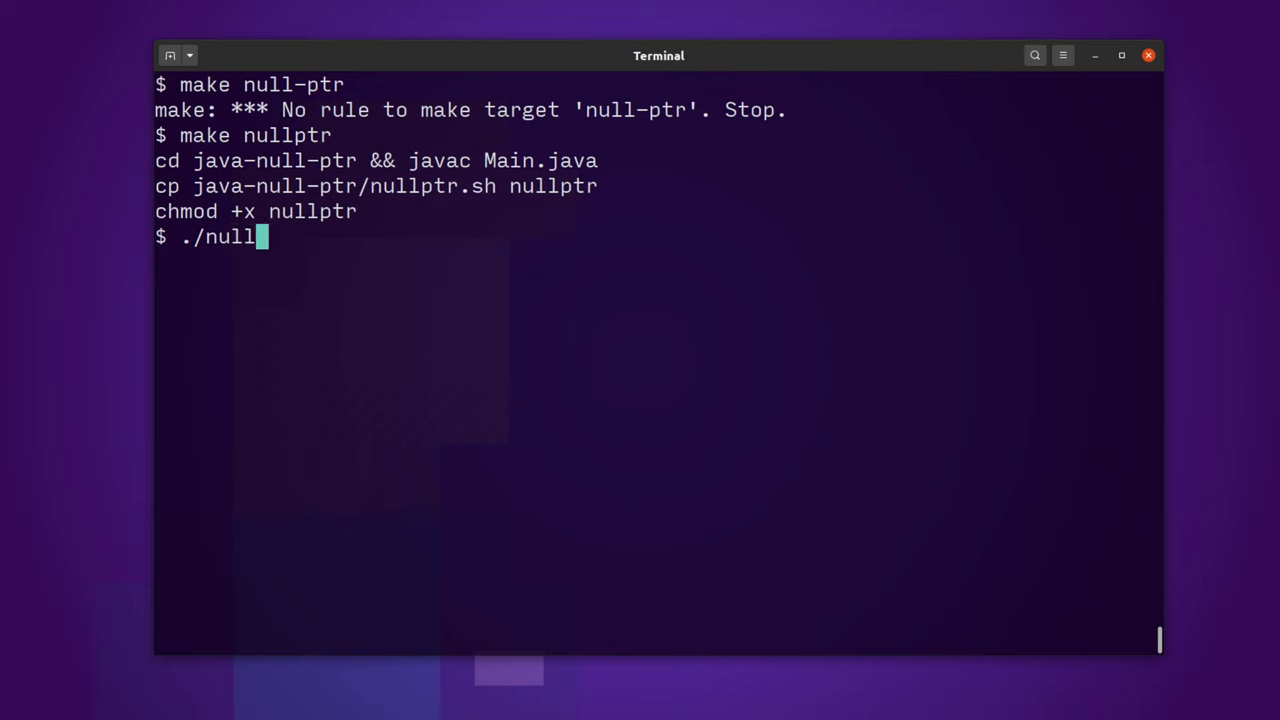
type("ptr")
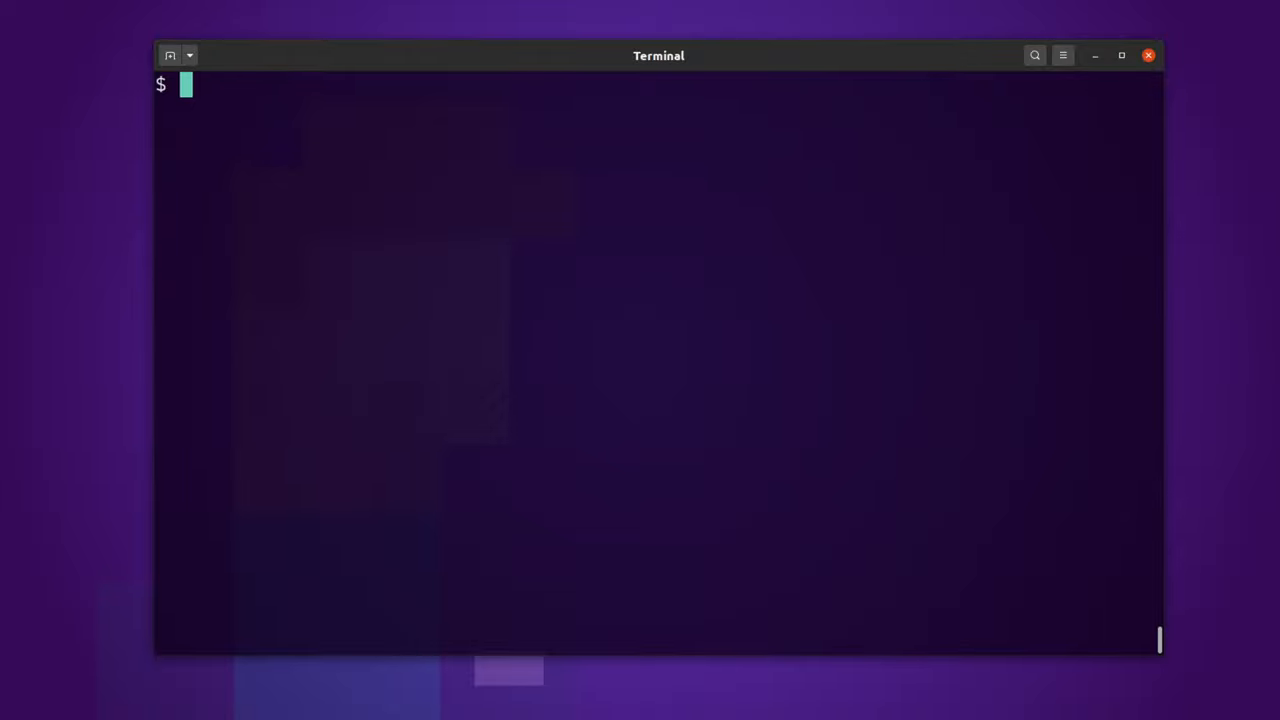
Step: Open java-null-ptr/ in Helix, inspect Main.java, and quit with :q
type("hx java-null-ptr/")
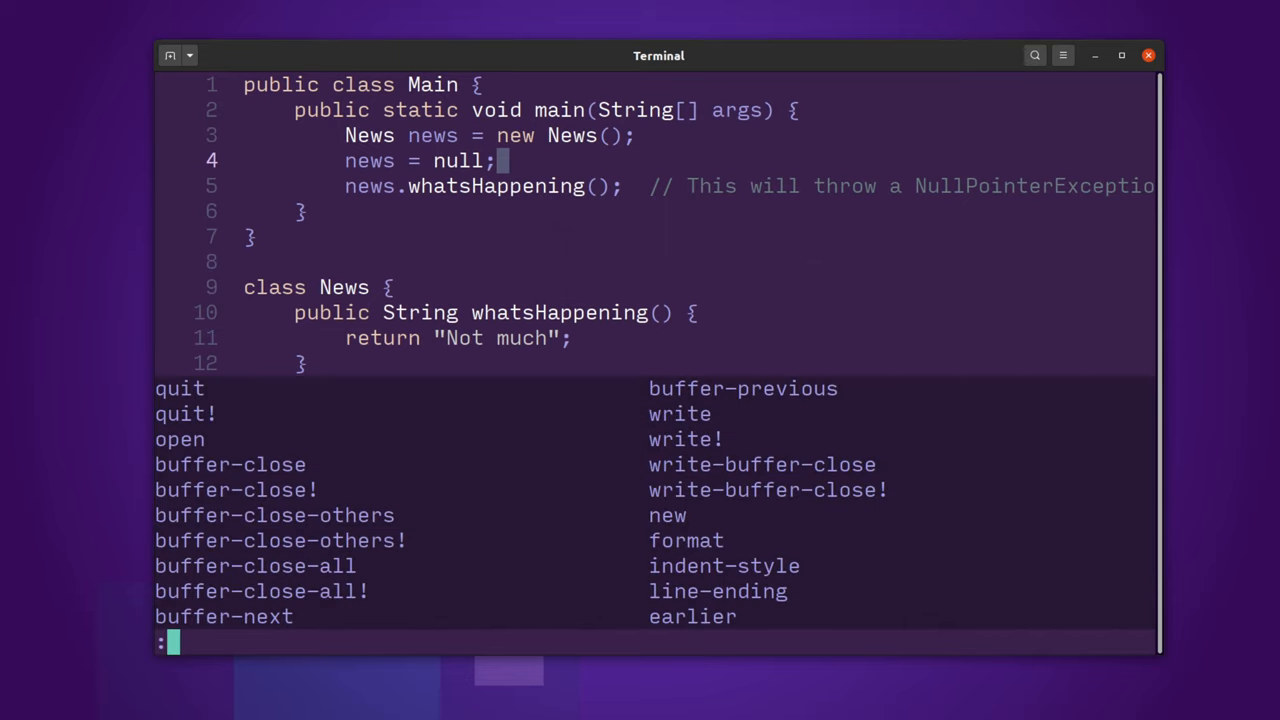
type("q")
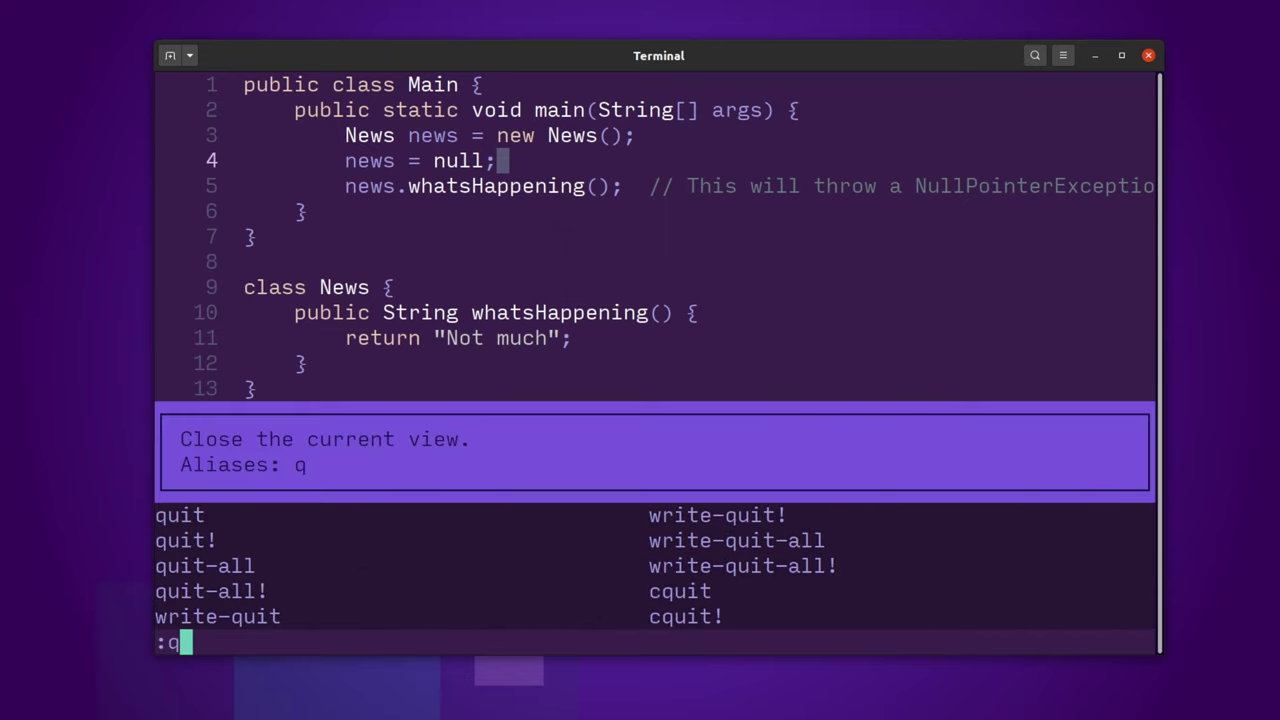
key("Return")
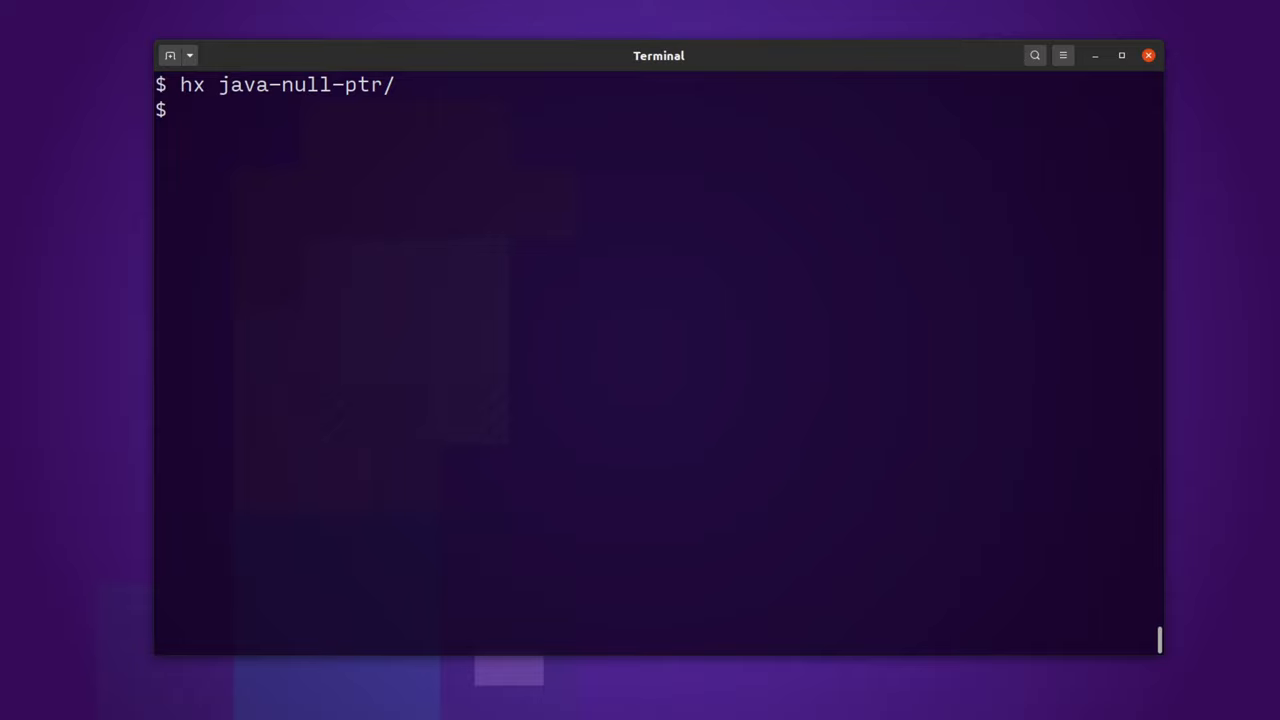